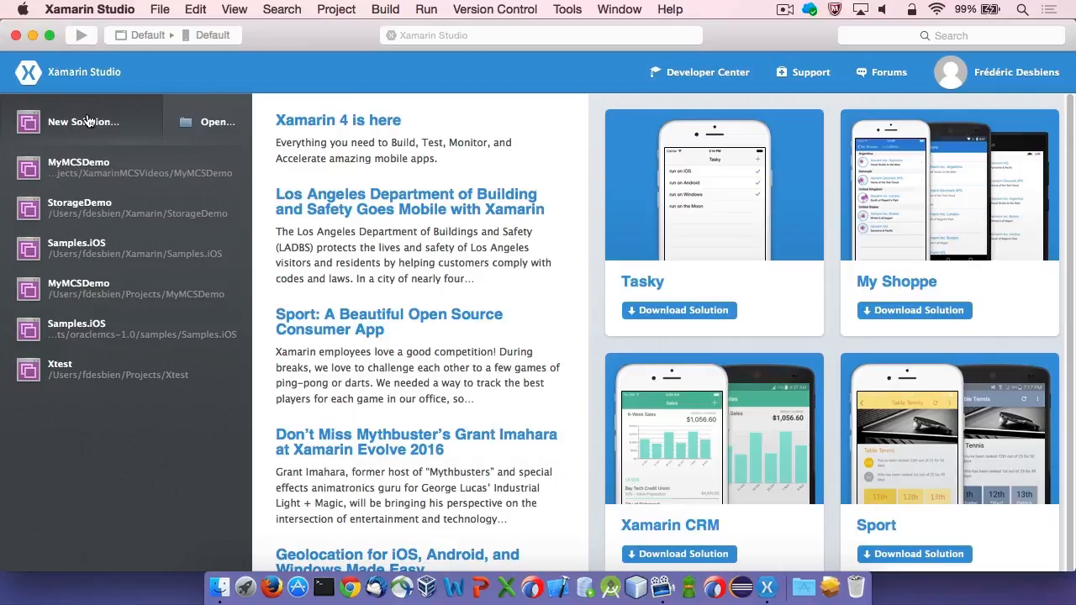
Start a new Xamarin.Forms App solution and name it MyMCSDemo
click(84, 121)
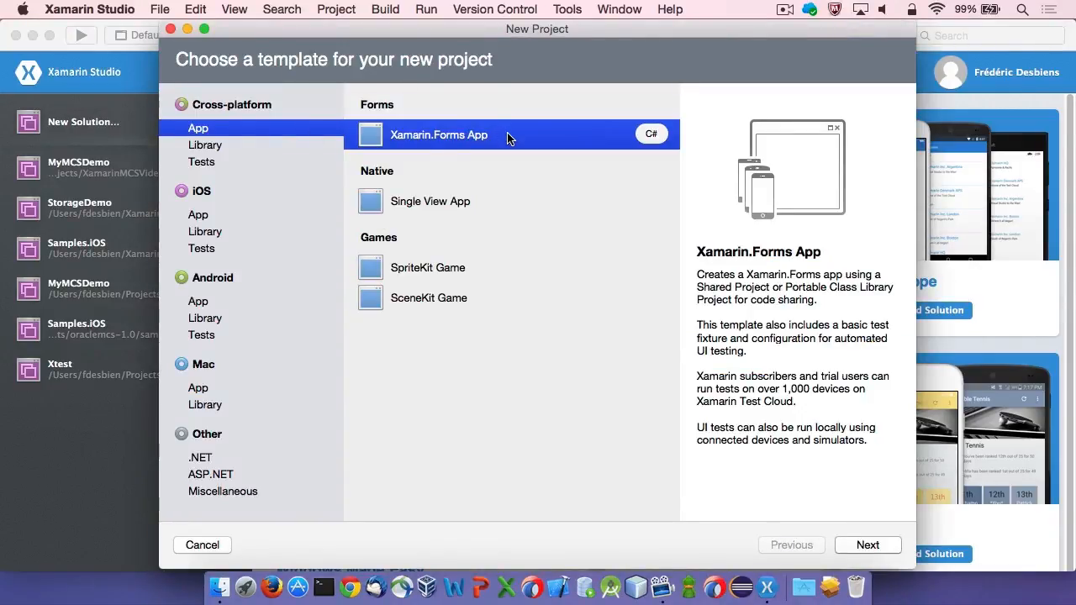
click(867, 544)
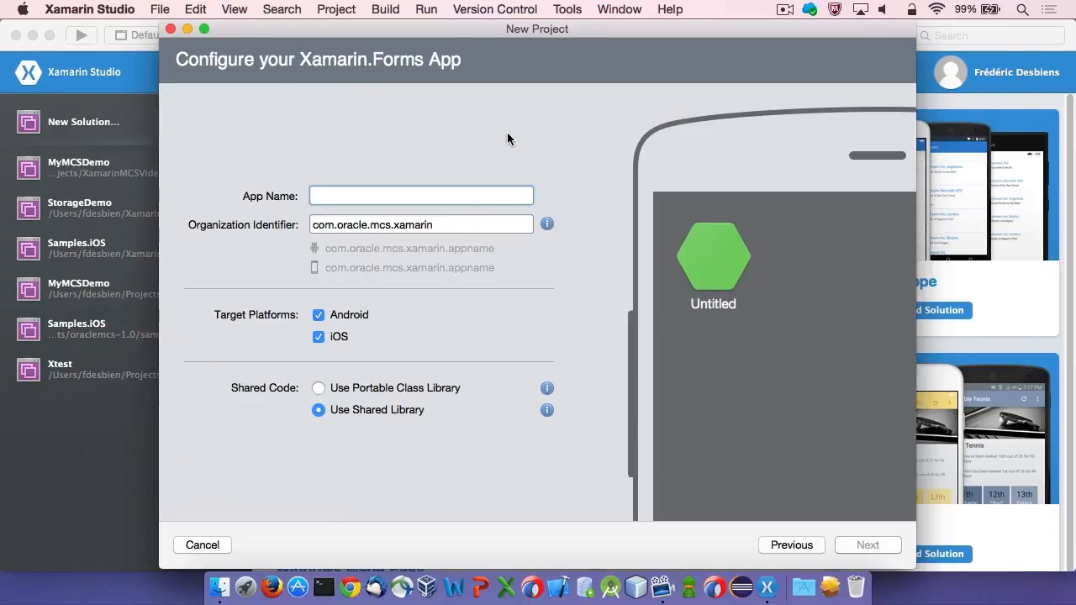
click(421, 195)
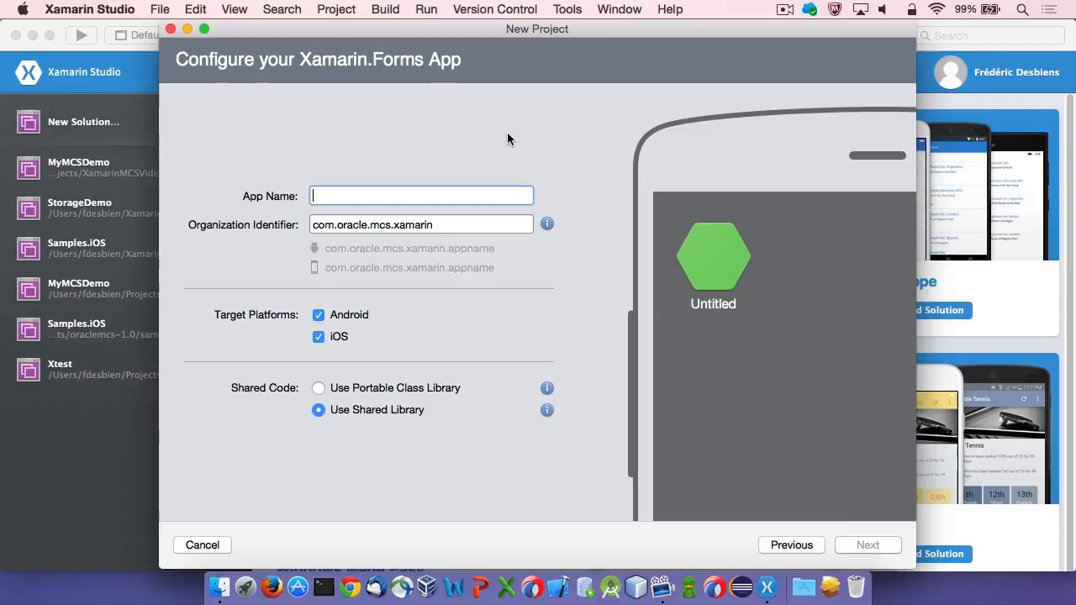
text(MyMCSDemo)
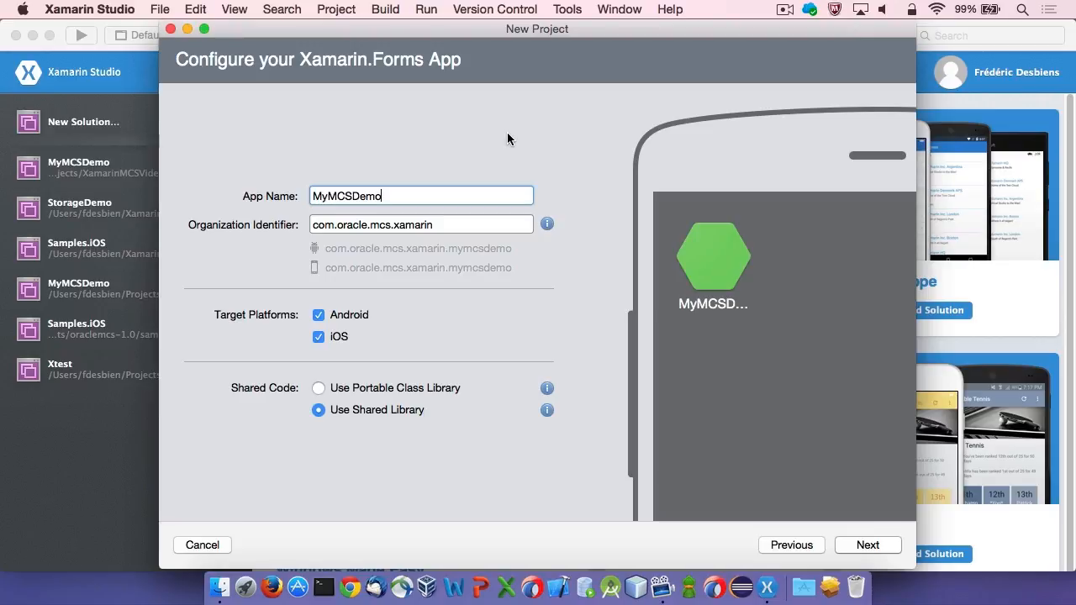
mouse_move(326, 293)
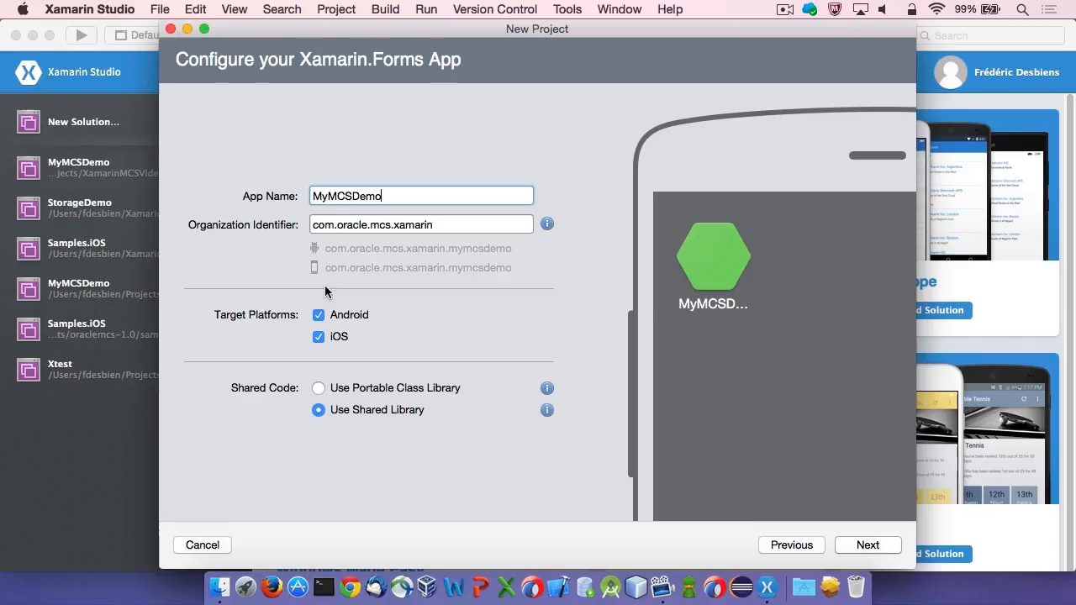
Target iOS only with the shared library and create the MyMCSDemo solution
click(319, 314)
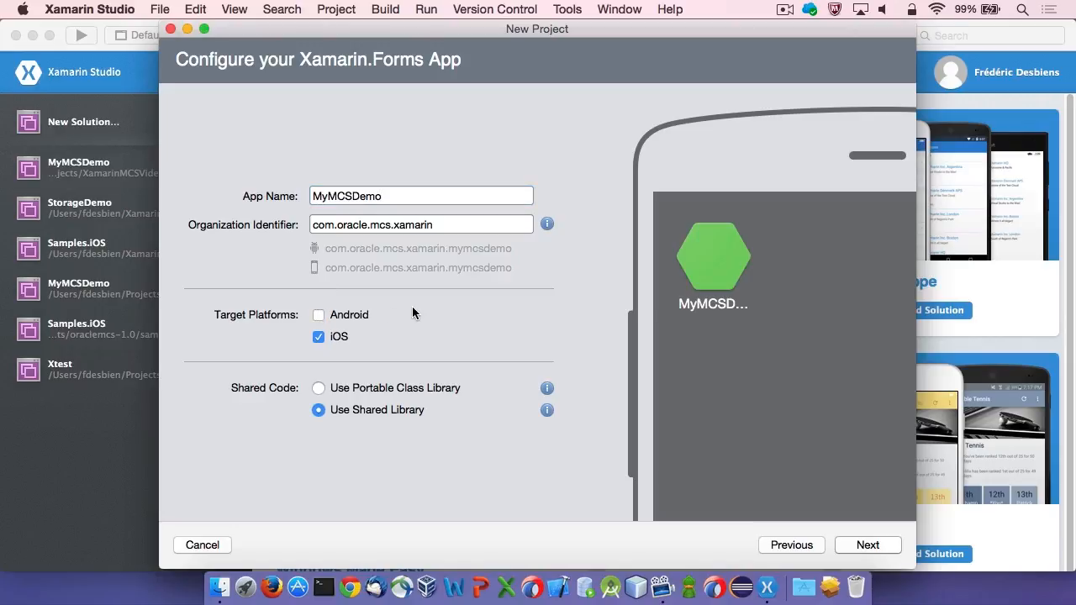
mouse_move(478, 324)
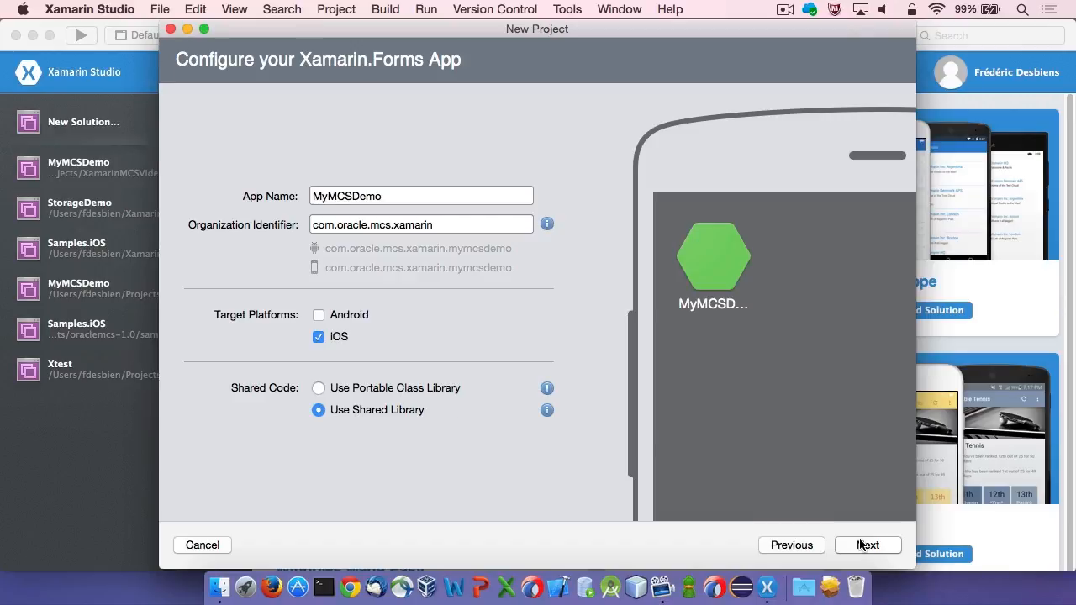
click(868, 545)
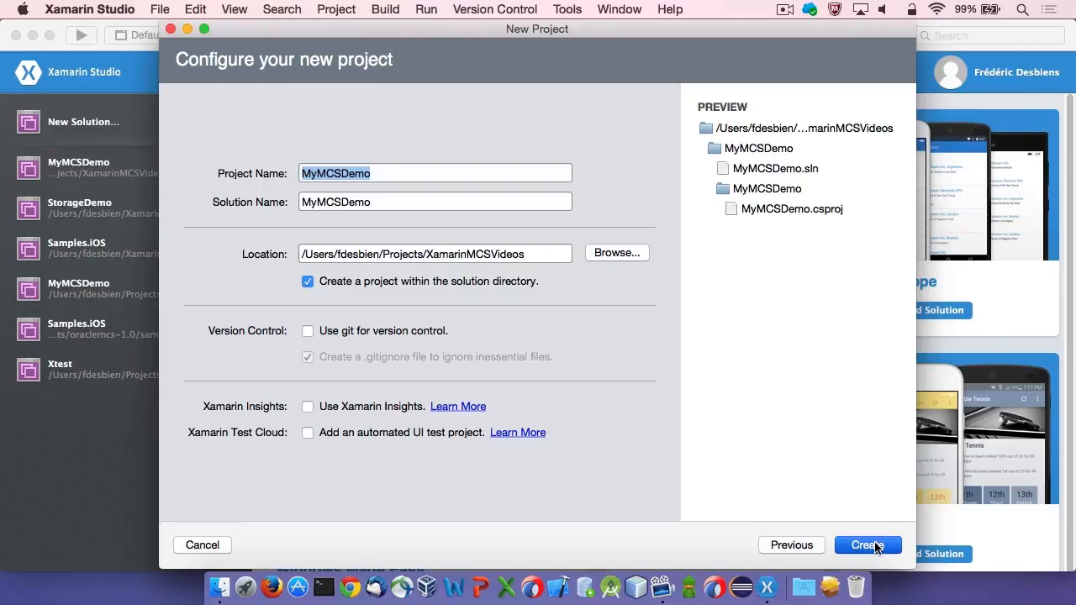
click(867, 545)
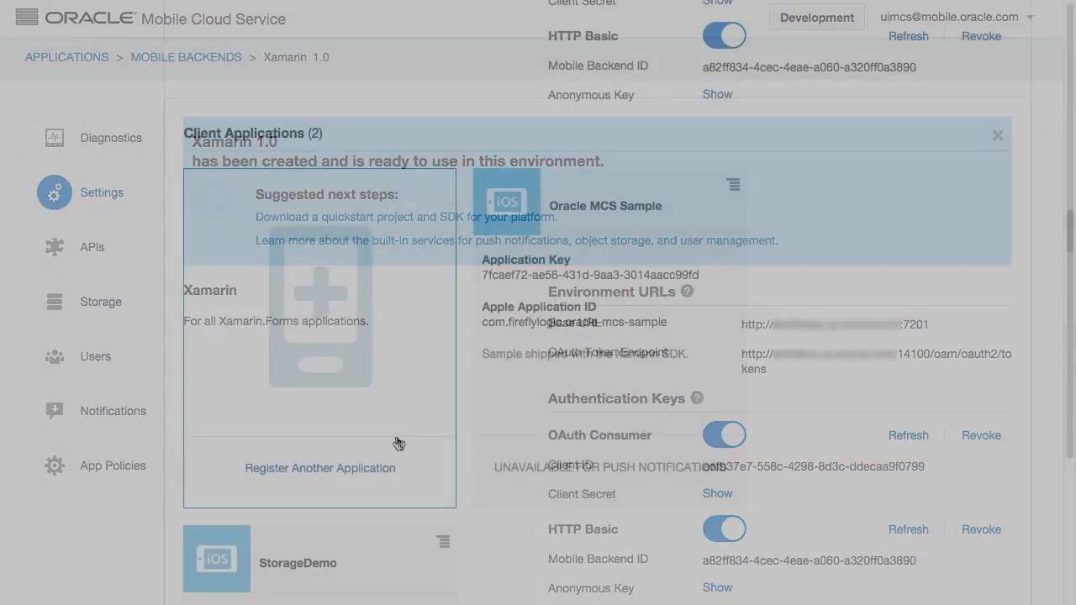
Register a new iOS client application on the backend named MyMCSDemo
click(997, 135)
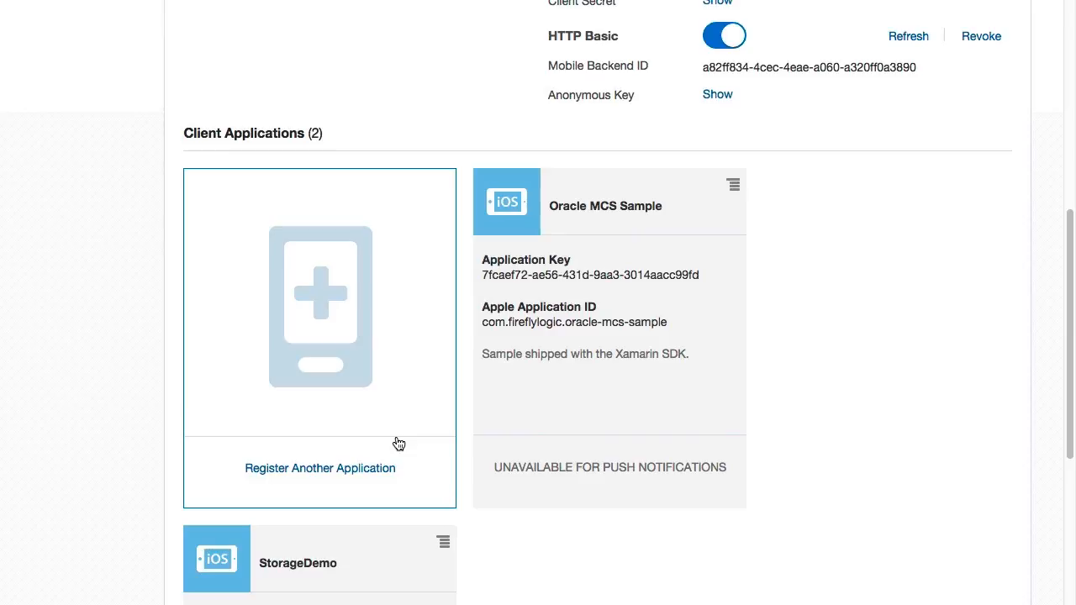
click(320, 467)
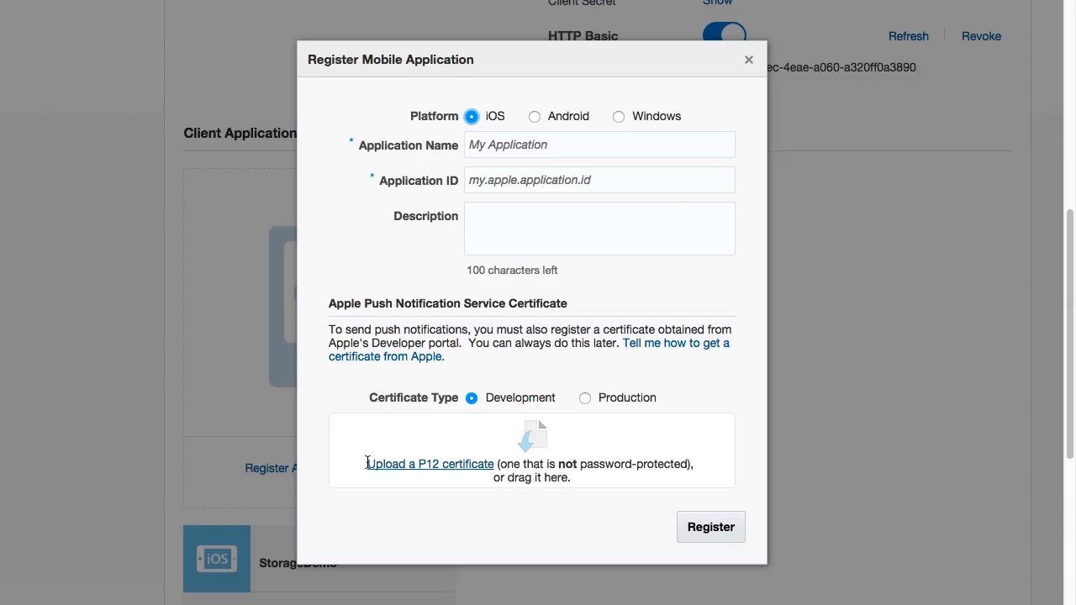
mouse_move(525, 131)
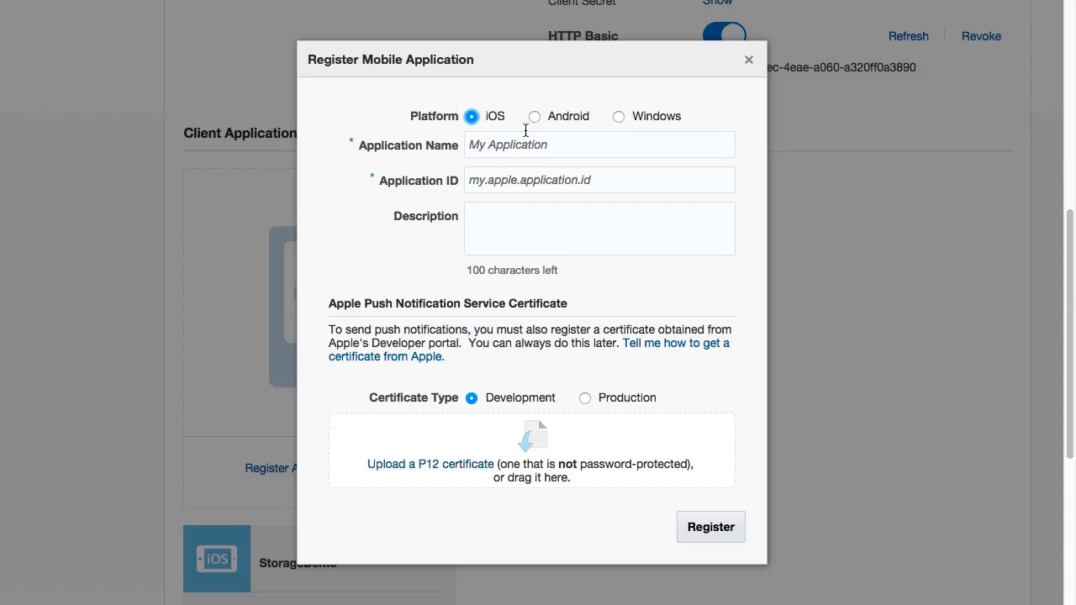
click(598, 144)
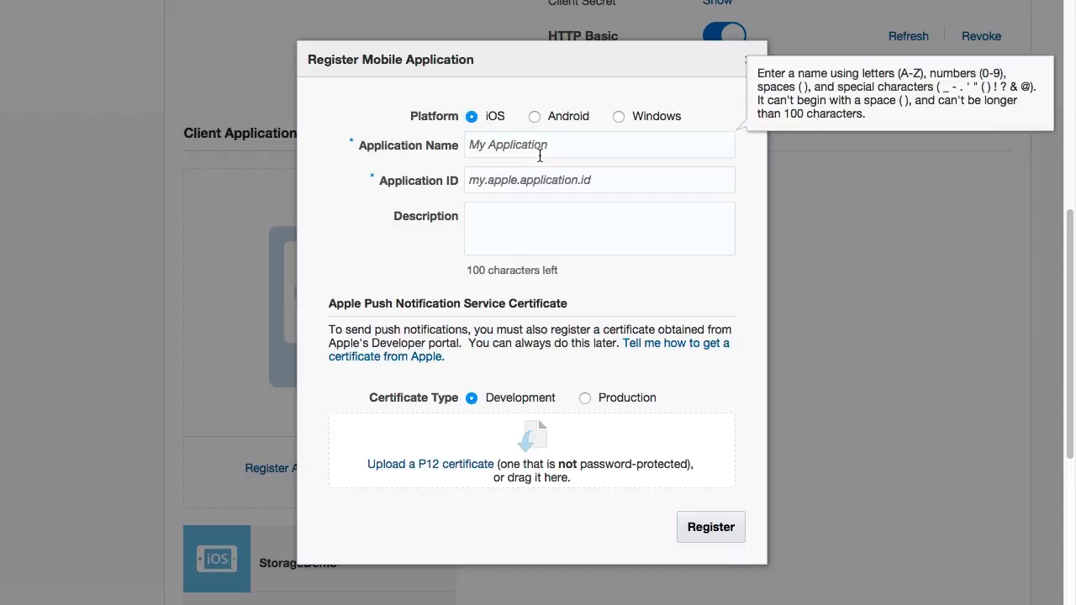
text(MyMCS)
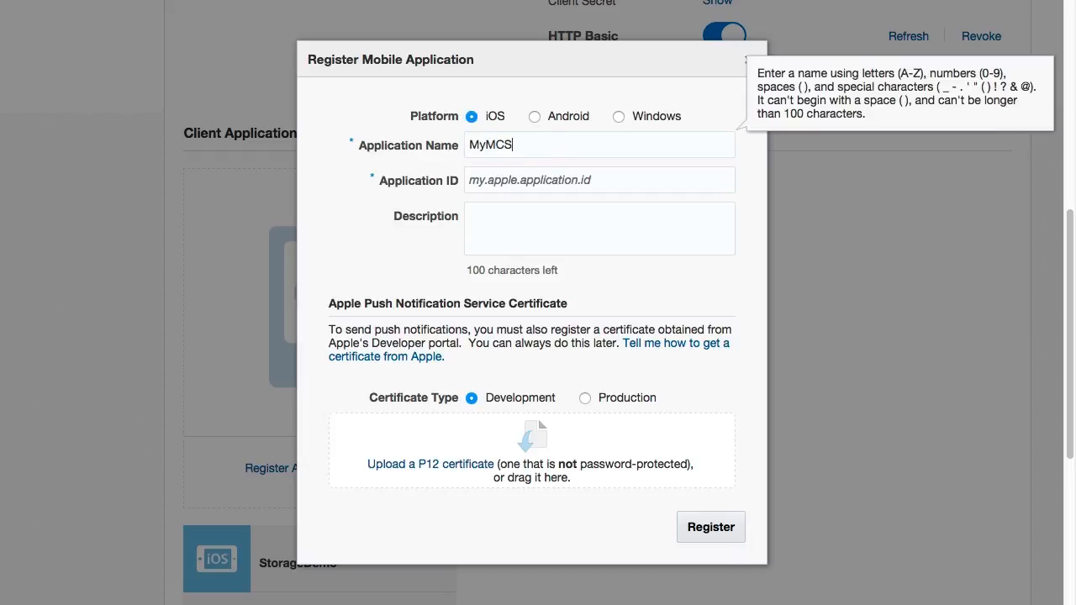
text(Demo)
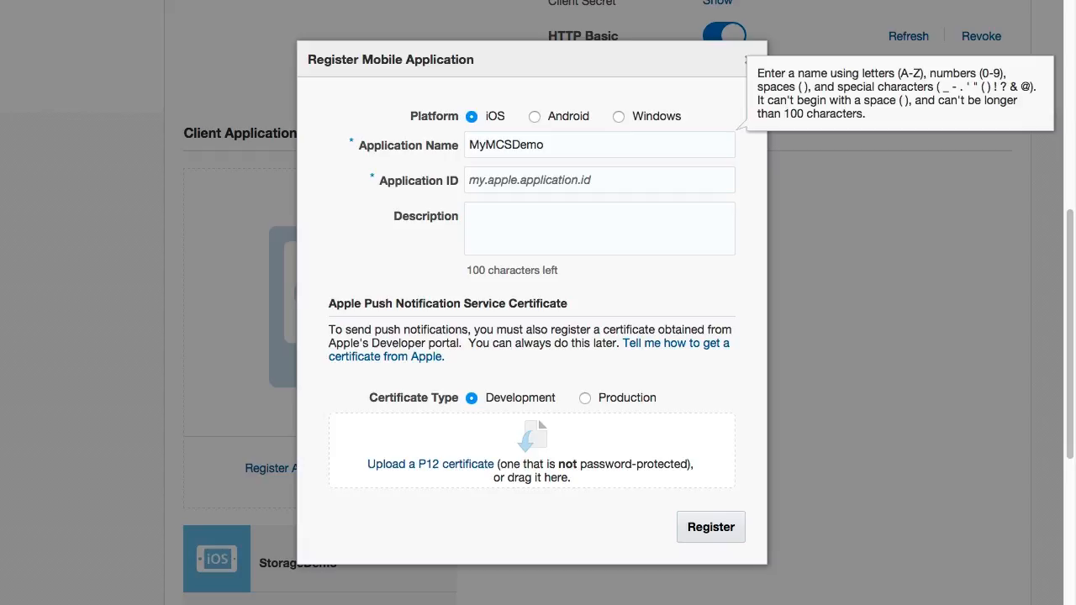
Give it ID com.oracle.mcs.xamarin.MyMCSDemo and description 'Small Xamarin app', then register it
text(com.oracle.mcs)
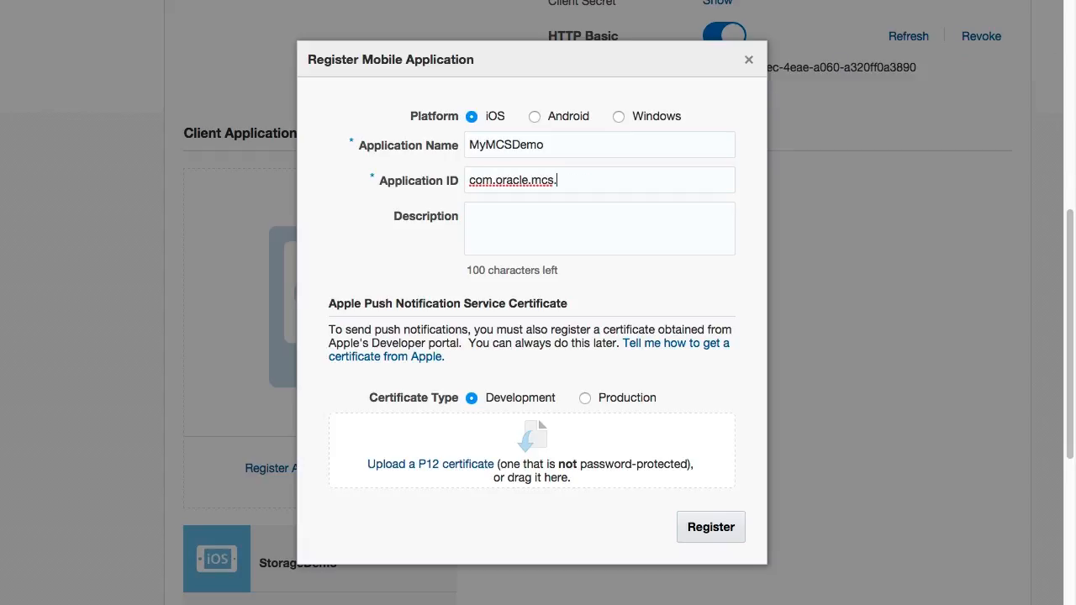
text(.xamarin)
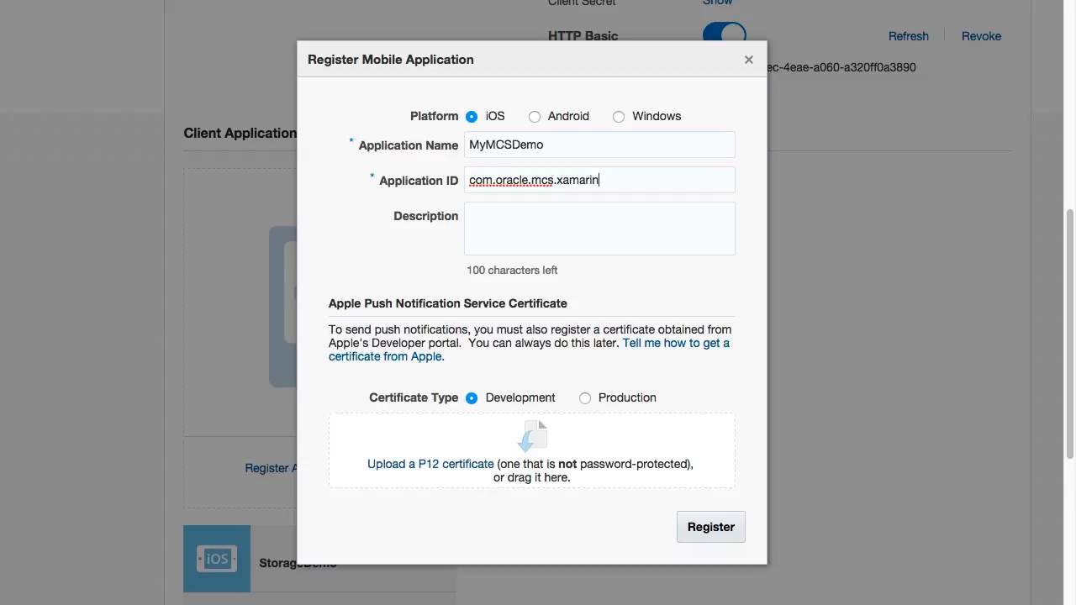
text(.MyMCSDemo)
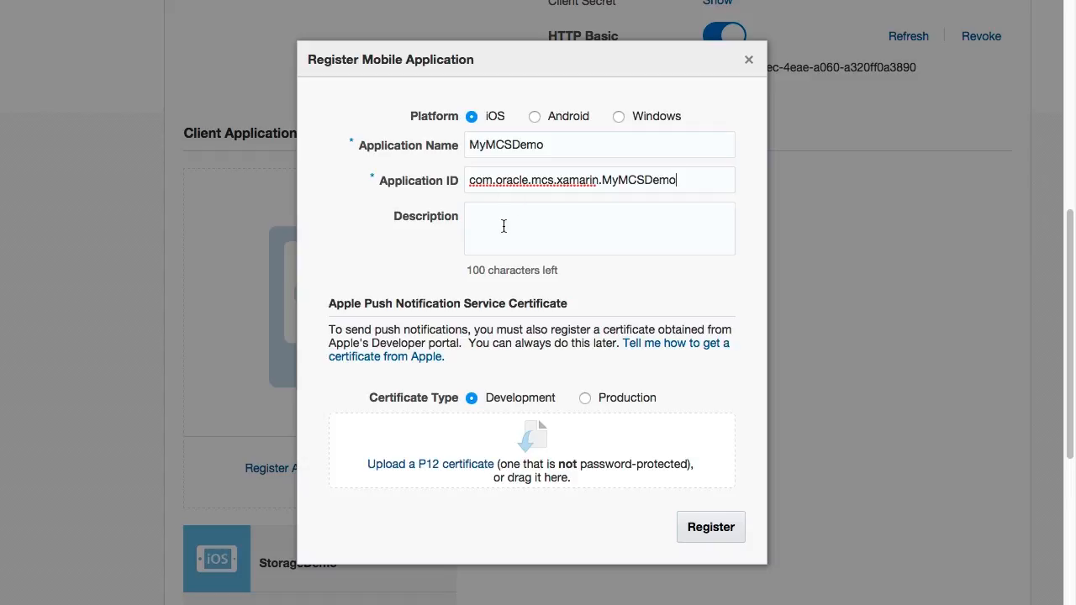
text(Small)
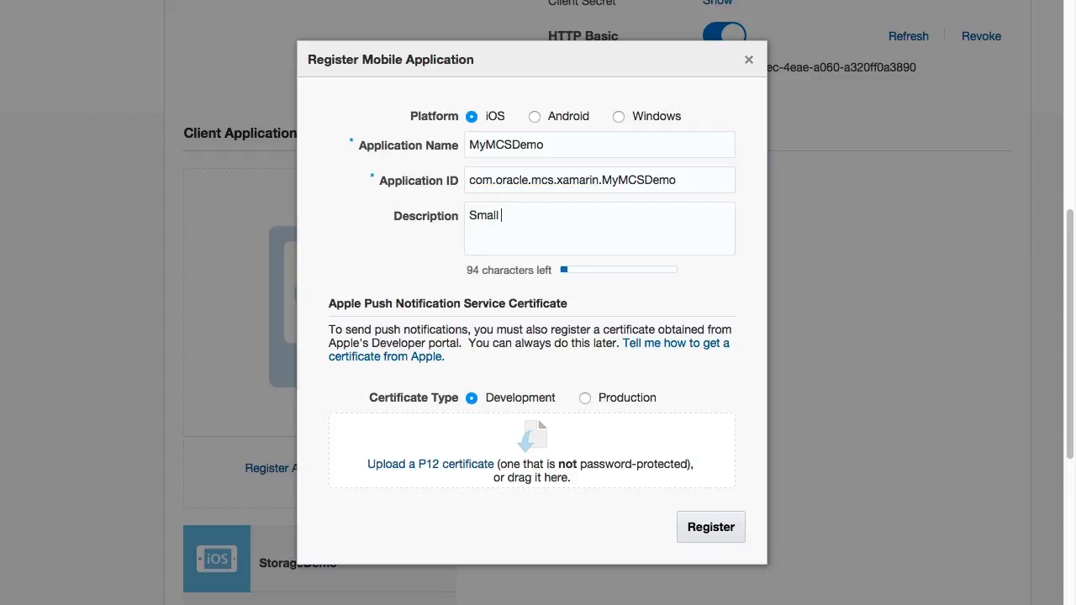
text(Xamarin app.)
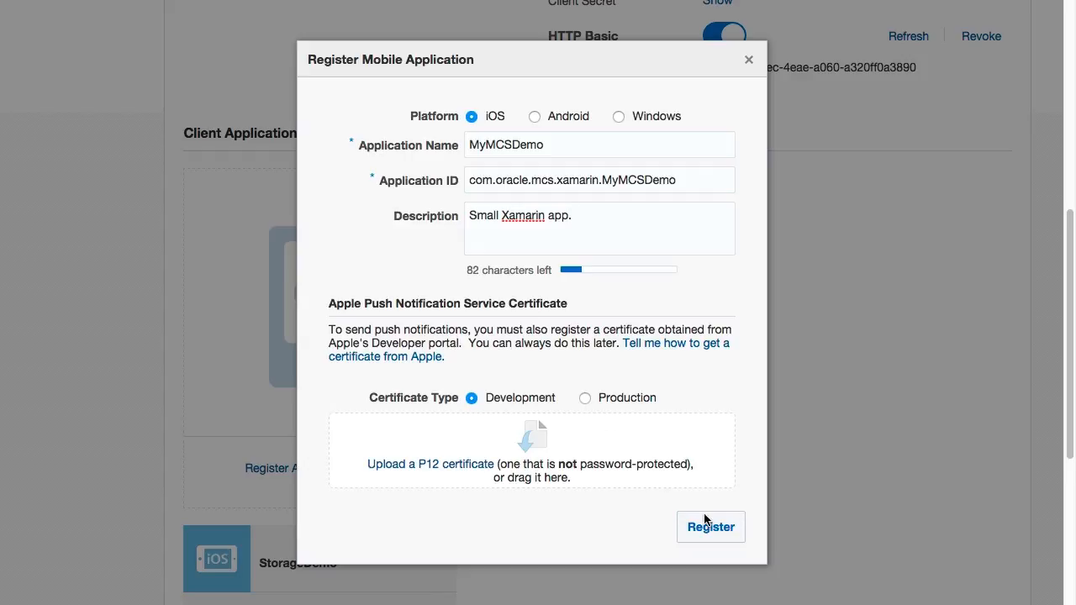
click(709, 528)
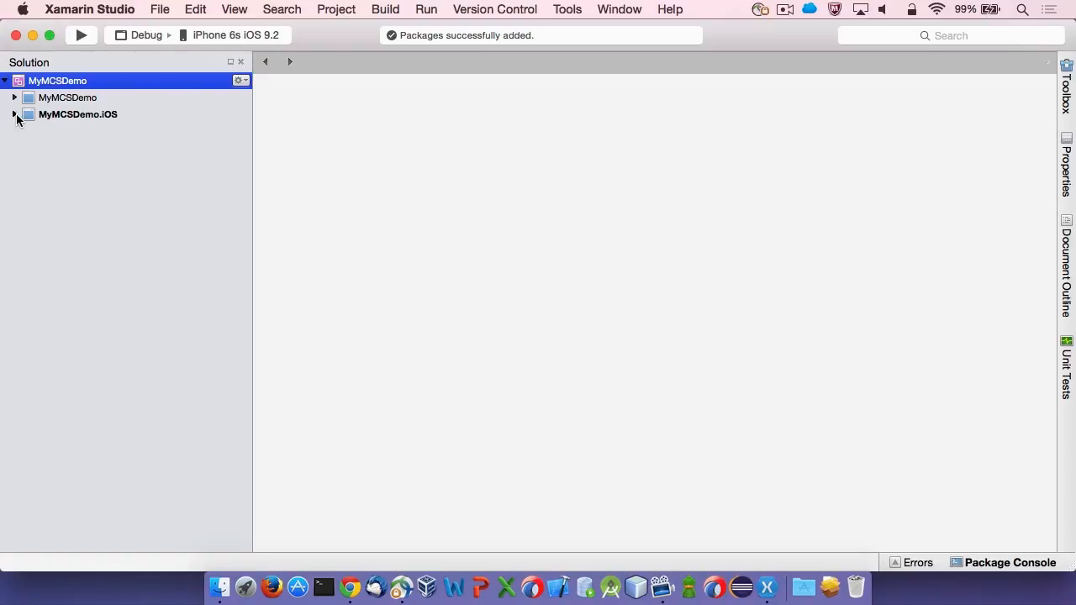
Add the Oracle Mobile Cloud Service SDK component to MyMCSDemo.iOS from the store
click(13, 115)
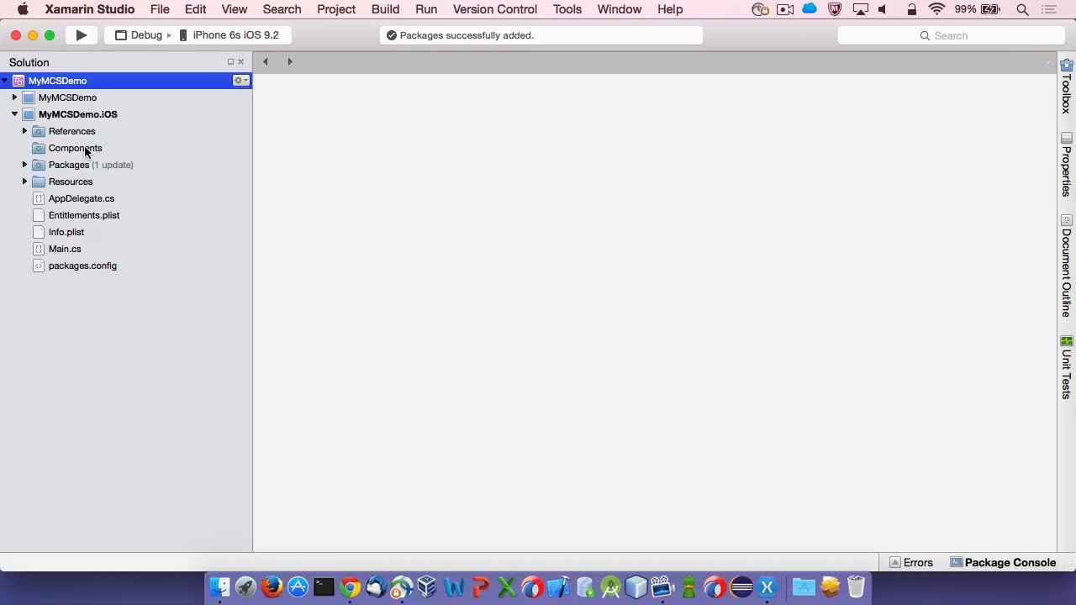
right_click(74, 148)
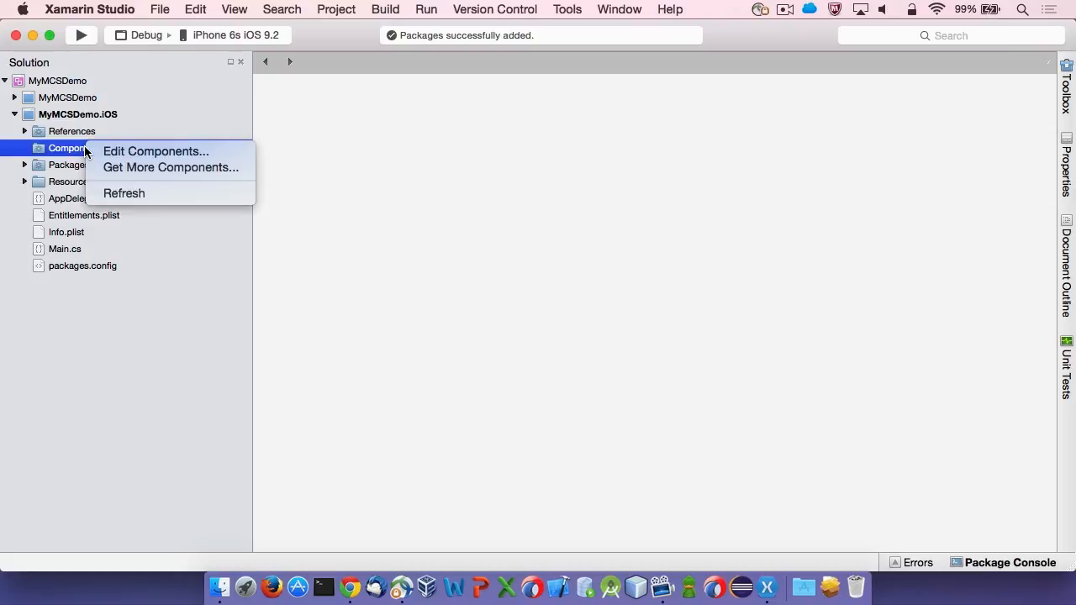
mouse_move(151, 172)
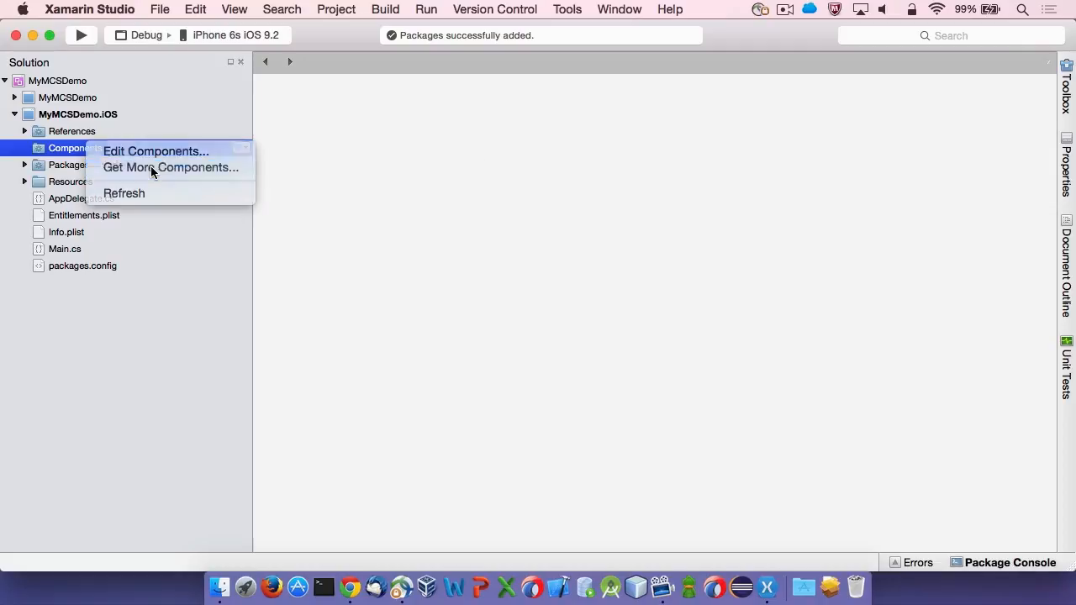
click(171, 168)
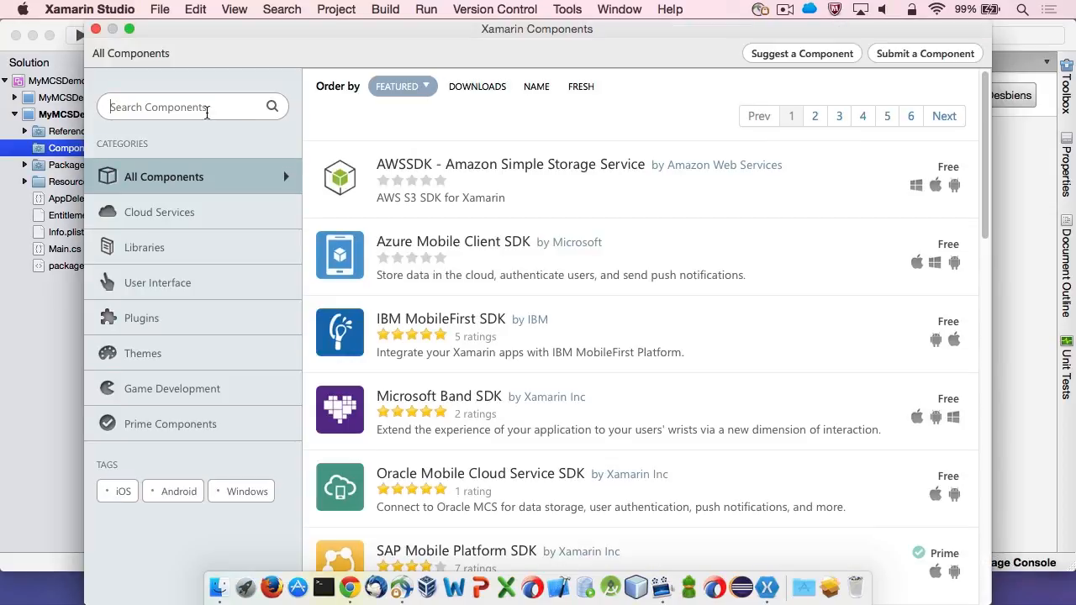
text(mcs)
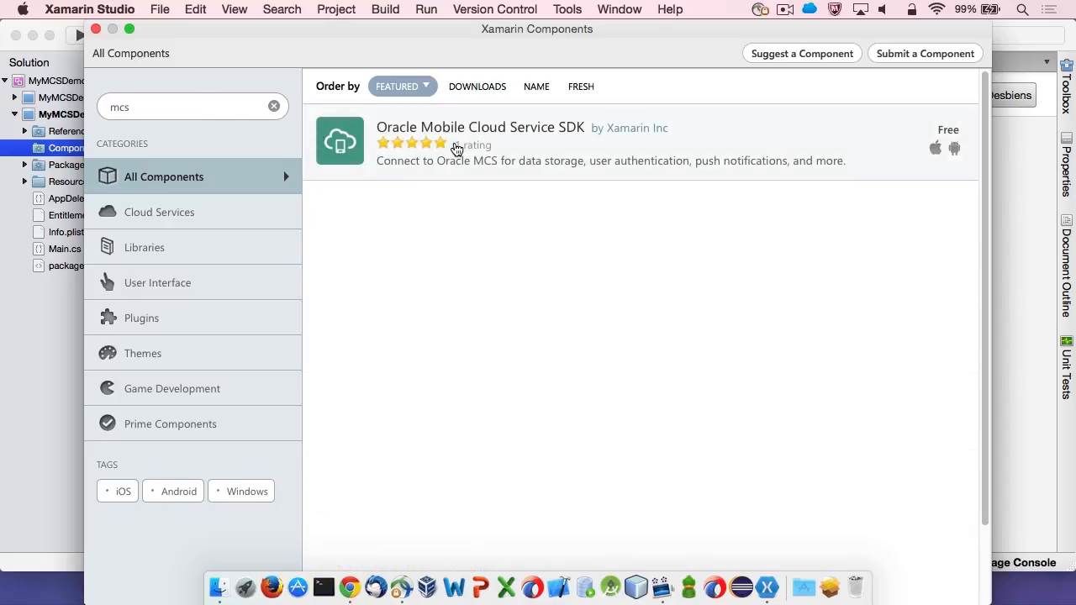
click(481, 128)
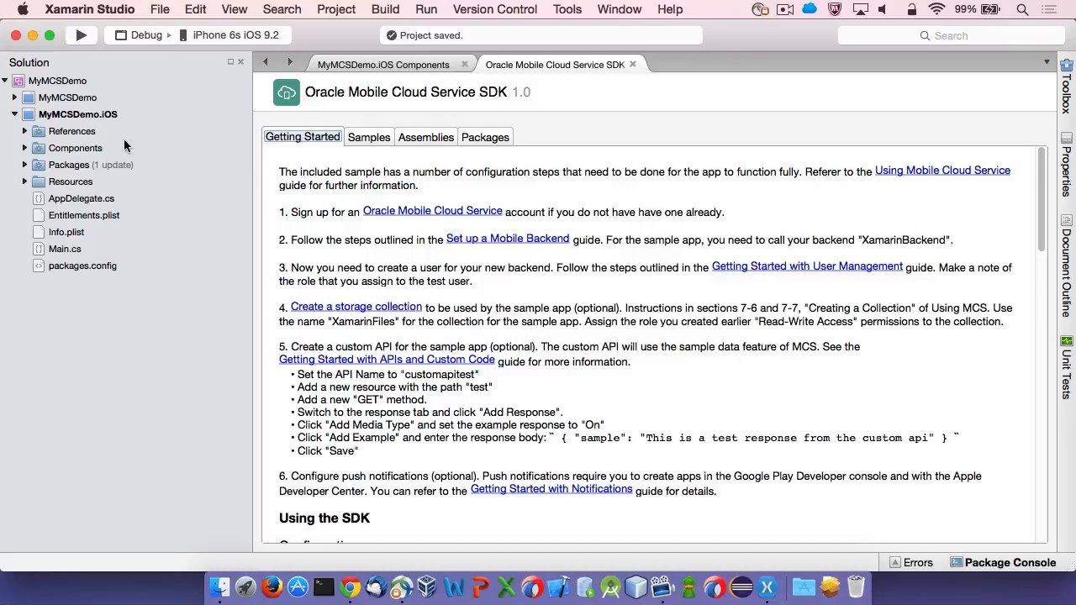
View the added SDK component's Getting Started notes in the iOS project
click(23, 148)
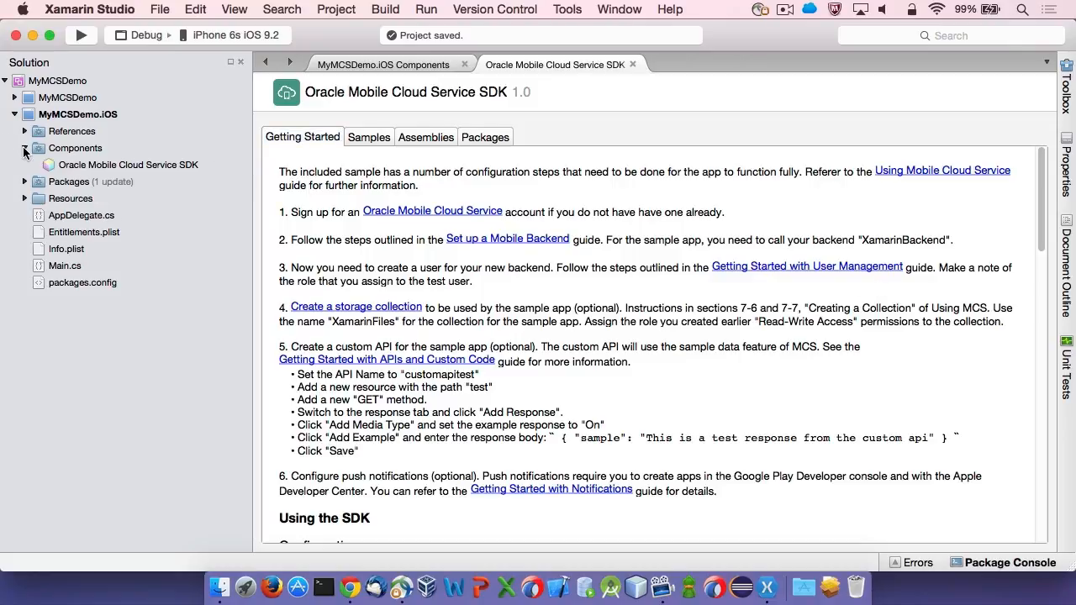
click(76, 148)
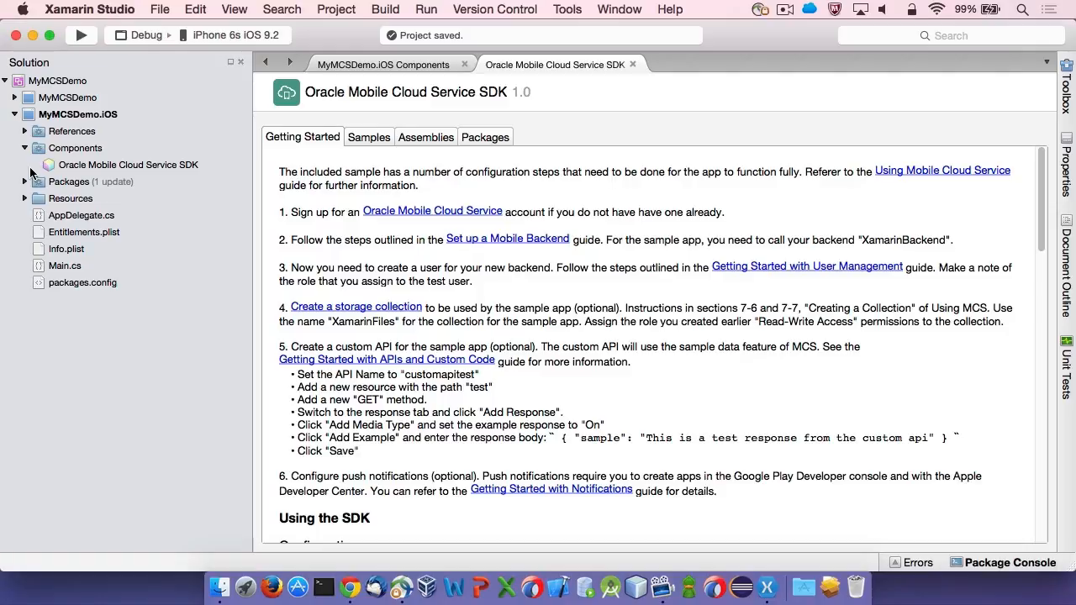
right_click(77, 114)
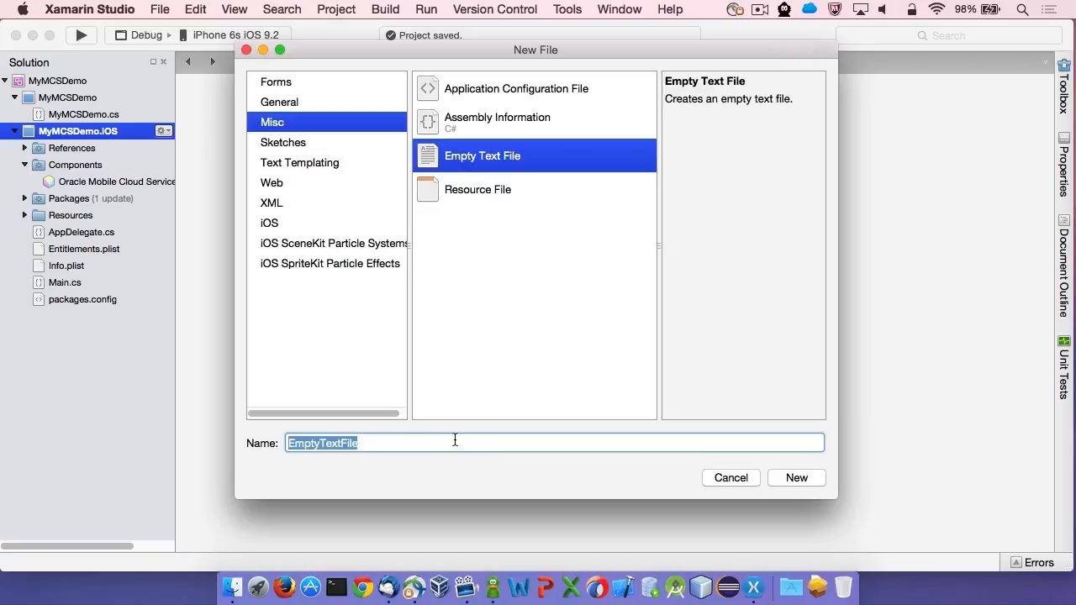
Create an empty McsConfiguration.json file and set its build action to EmbeddedResource
text(McsConfiguration.json)
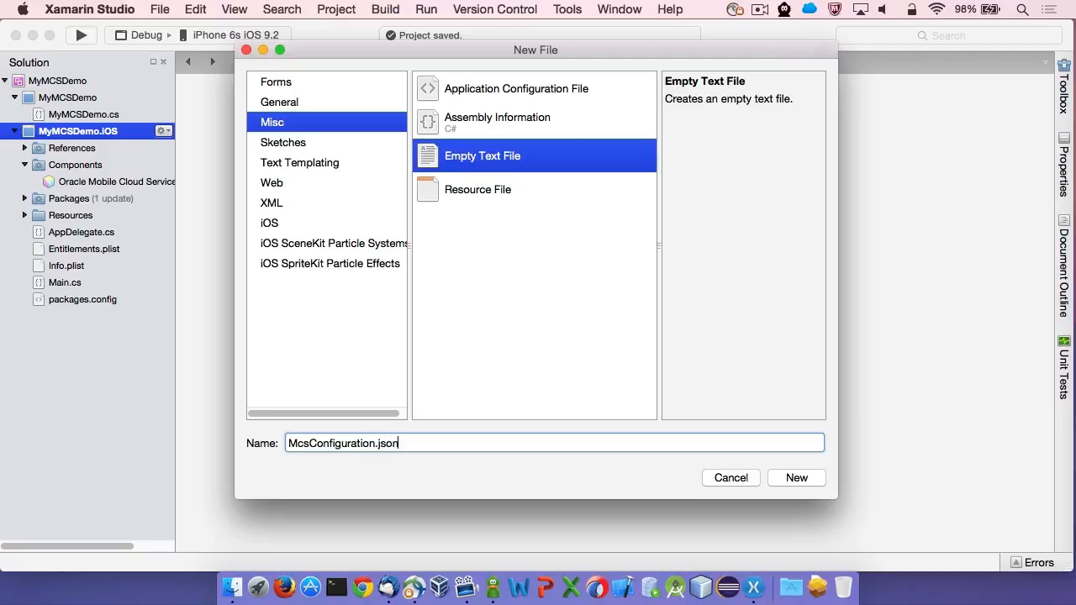
click(797, 477)
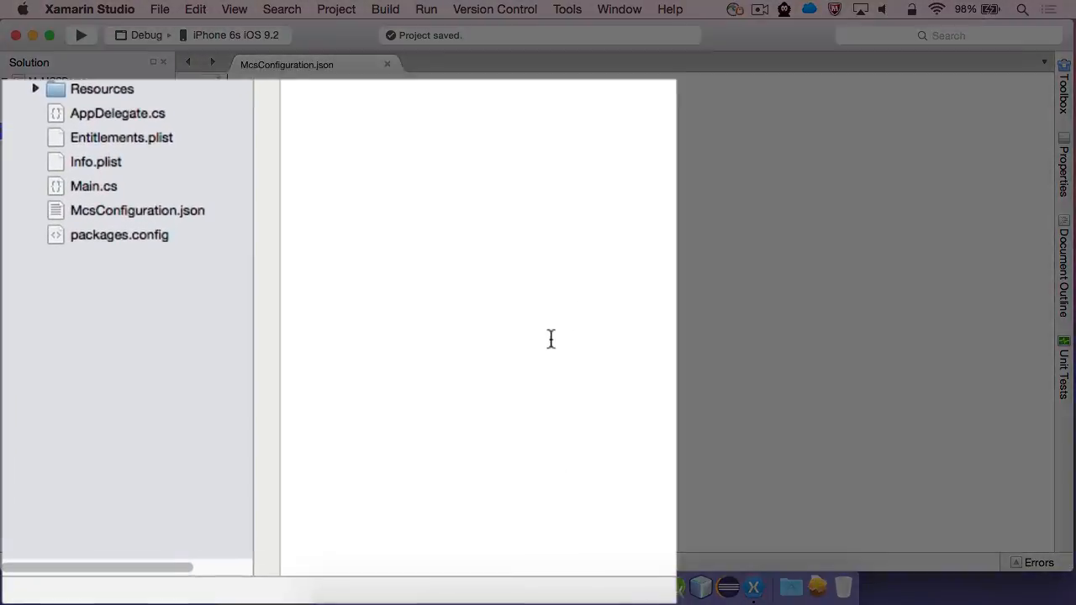
right_click(138, 210)
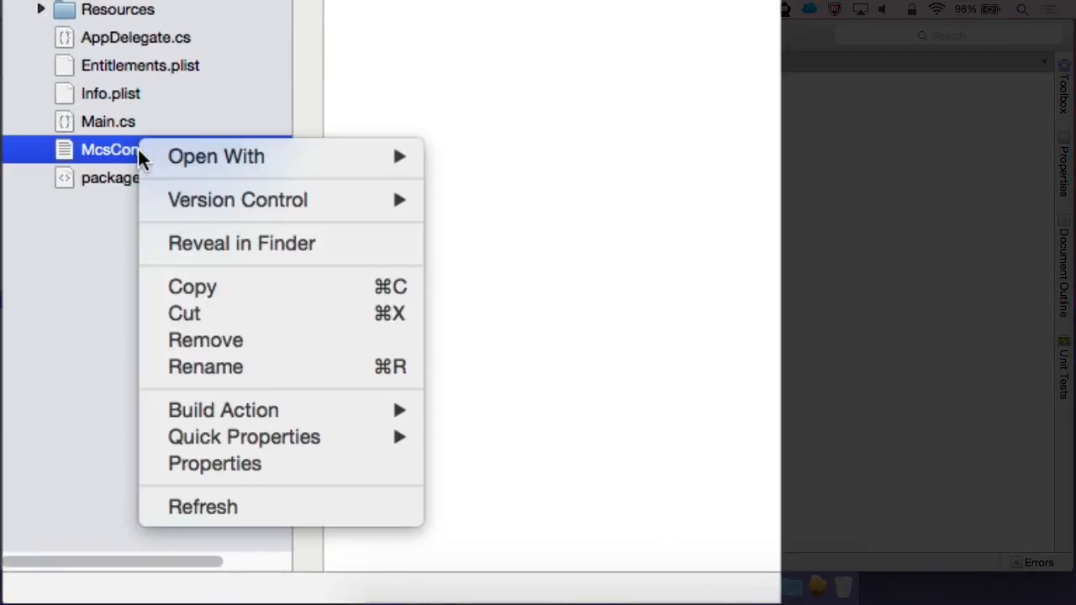
click(222, 410)
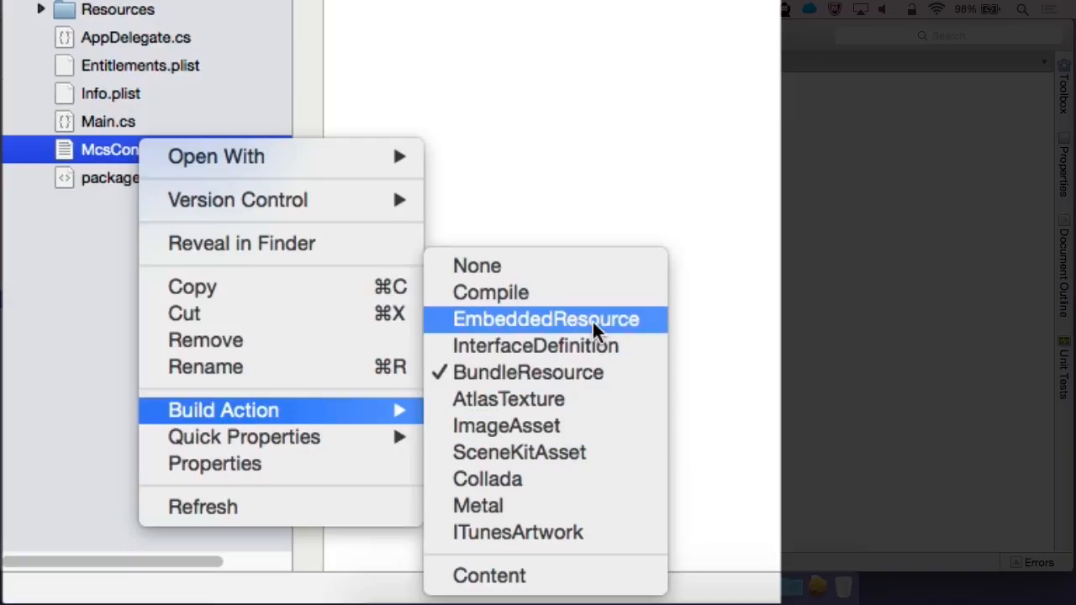
click(545, 319)
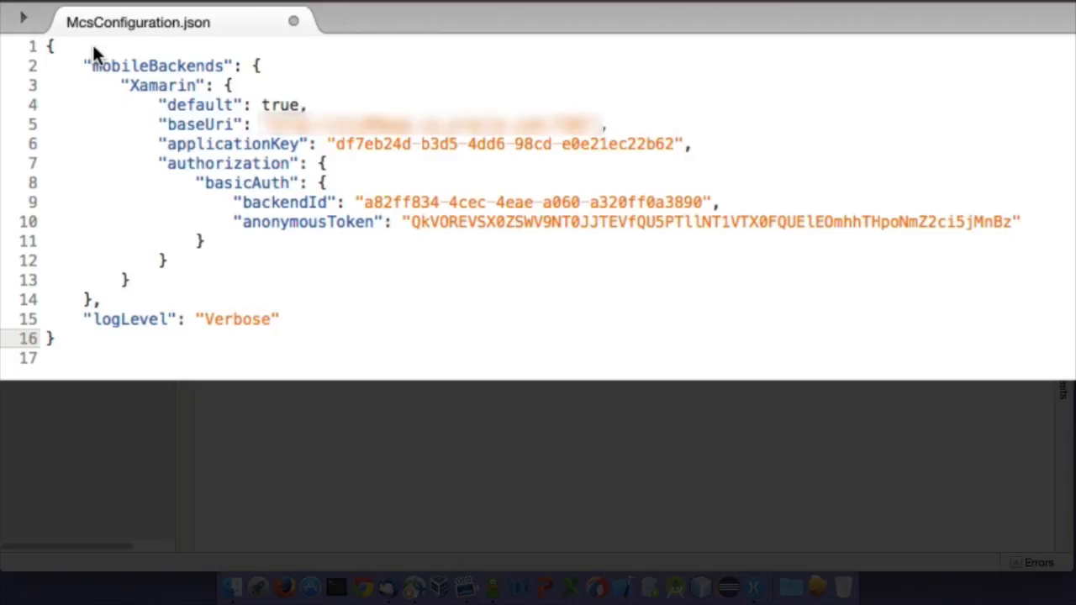
Enter the mobileBackends JSON with baseUri, applicationKey, basicAuth backendId, anonymousToken and Verbose log level
double_click(161, 84)
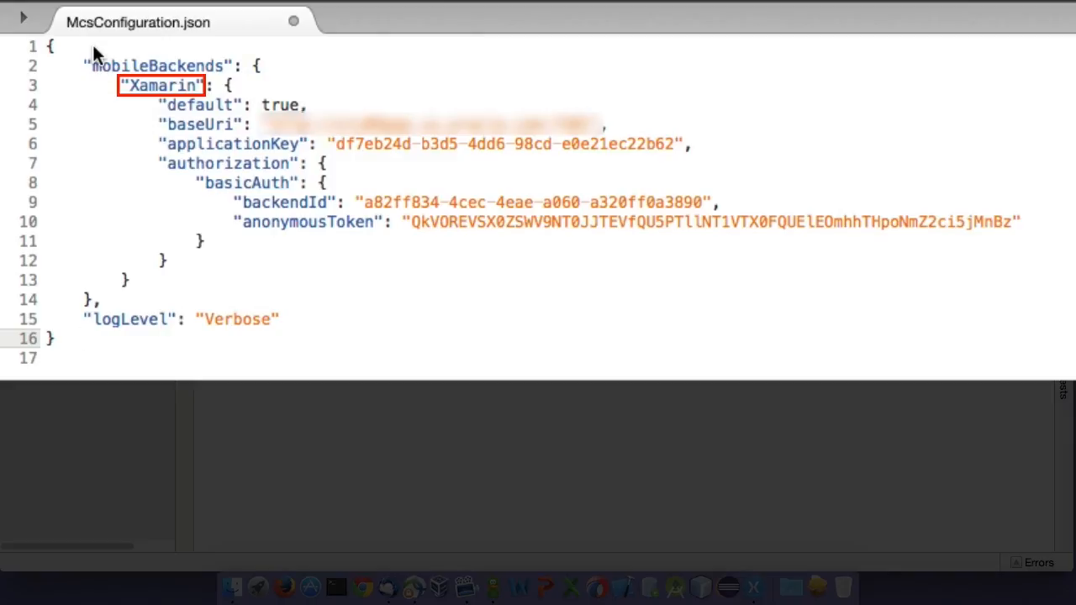
click(82, 338)
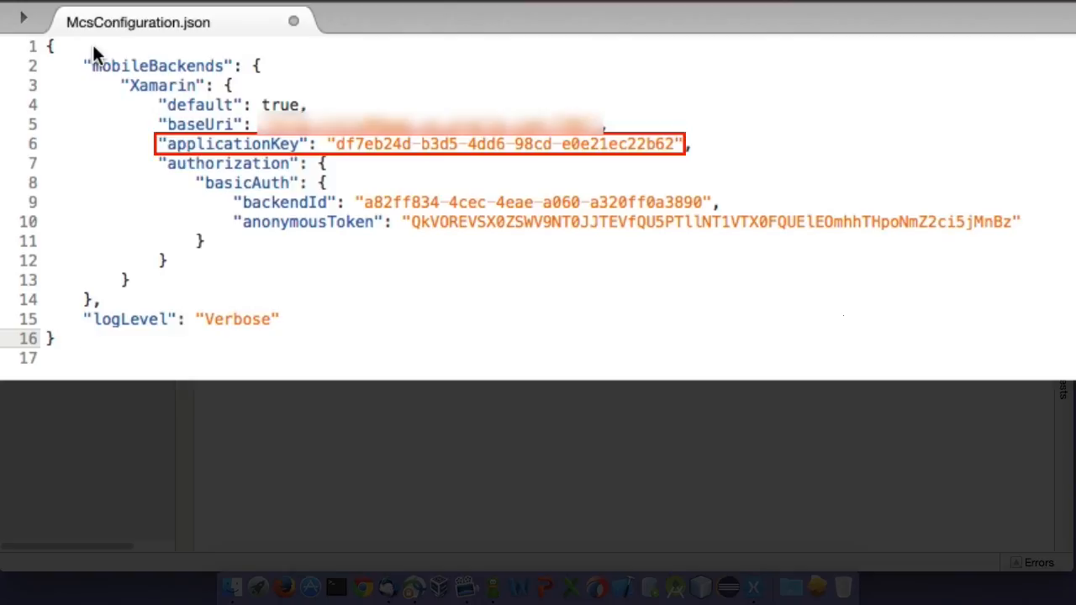
click(81, 338)
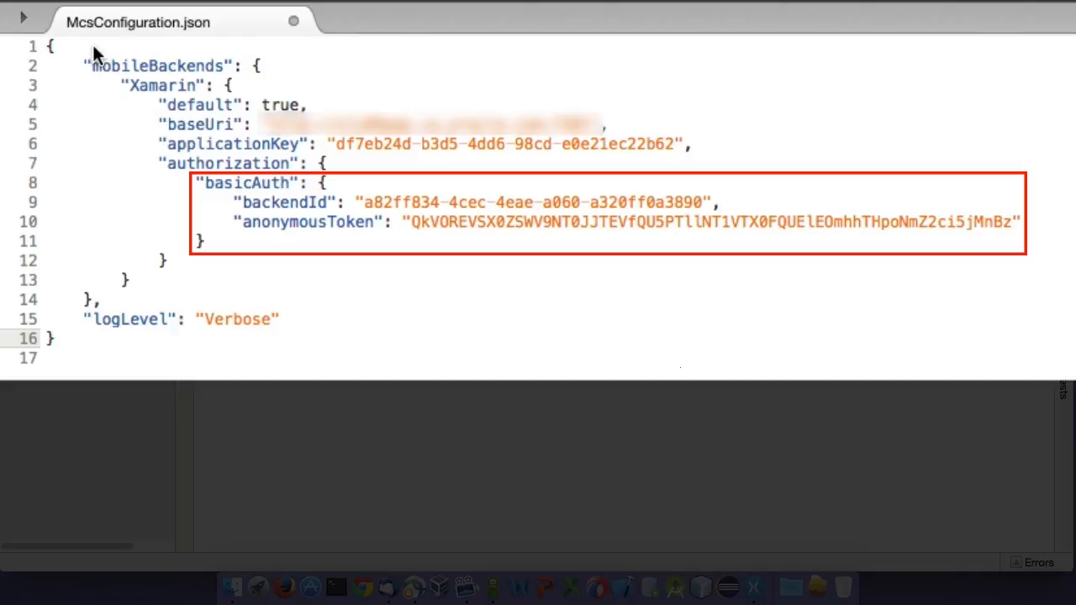
click(82, 338)
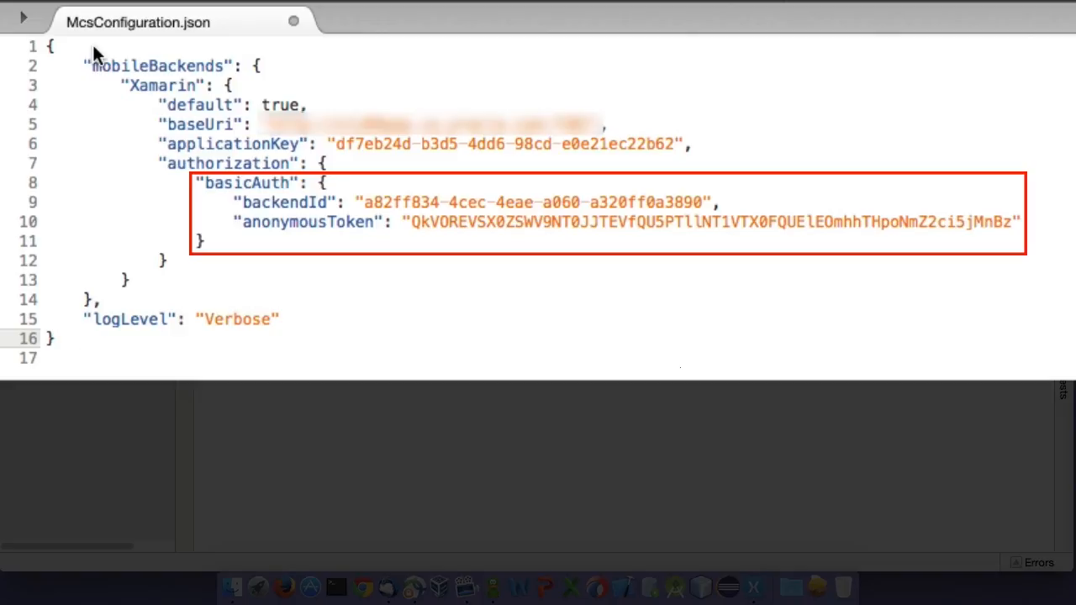
click(84, 337)
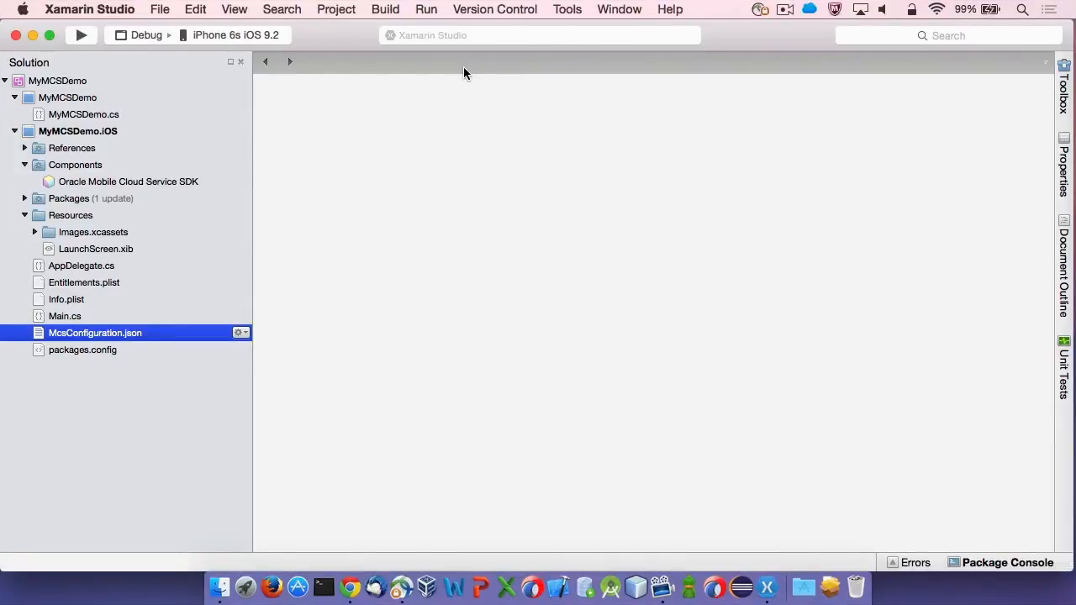
mouse_move(412, 91)
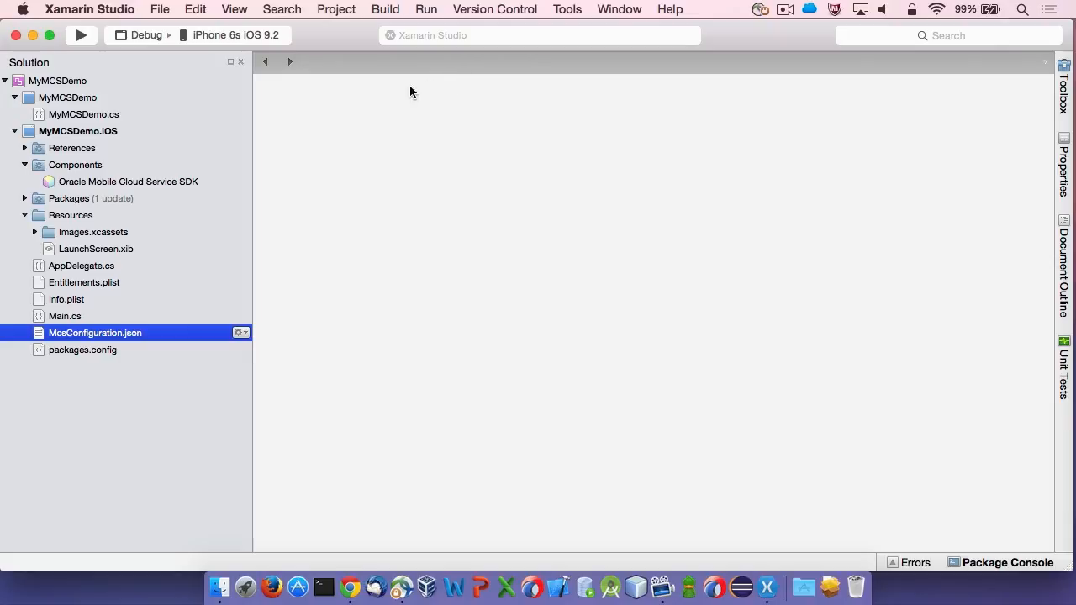
Add Oracle.Cloud.Mobile usings (mcs2) and a static Backend property (mcs3) to MyMCSDemo.cs
double_click(84, 114)
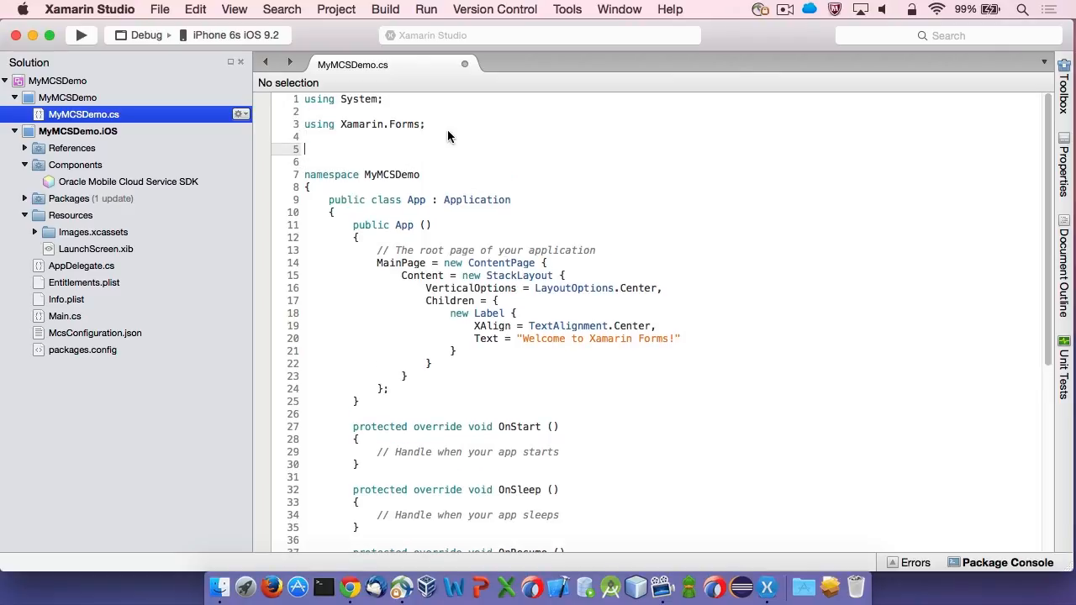
text(mcs2)
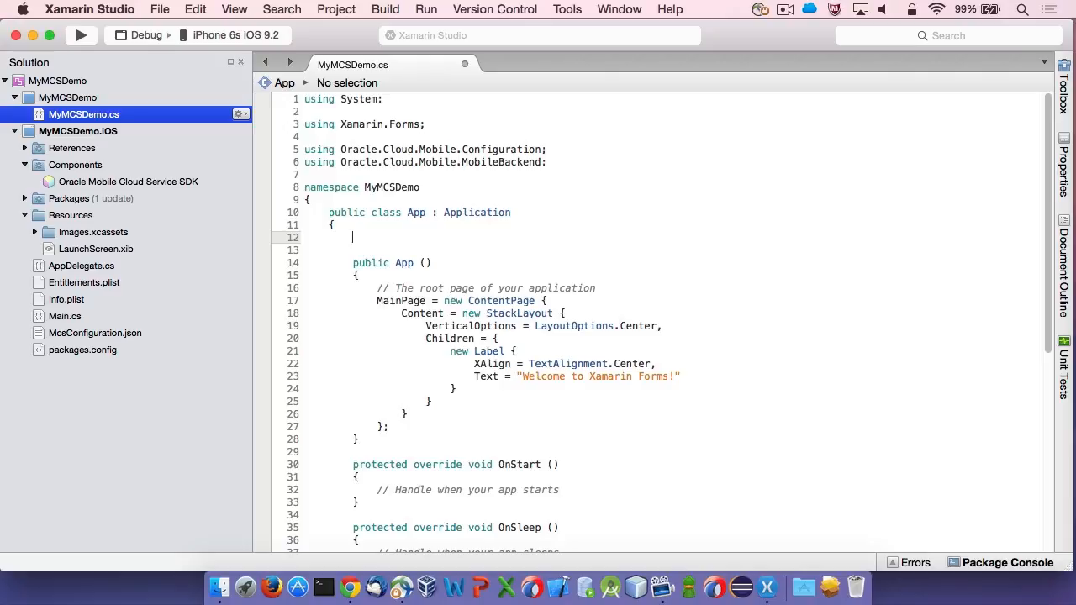
text(mcs3)
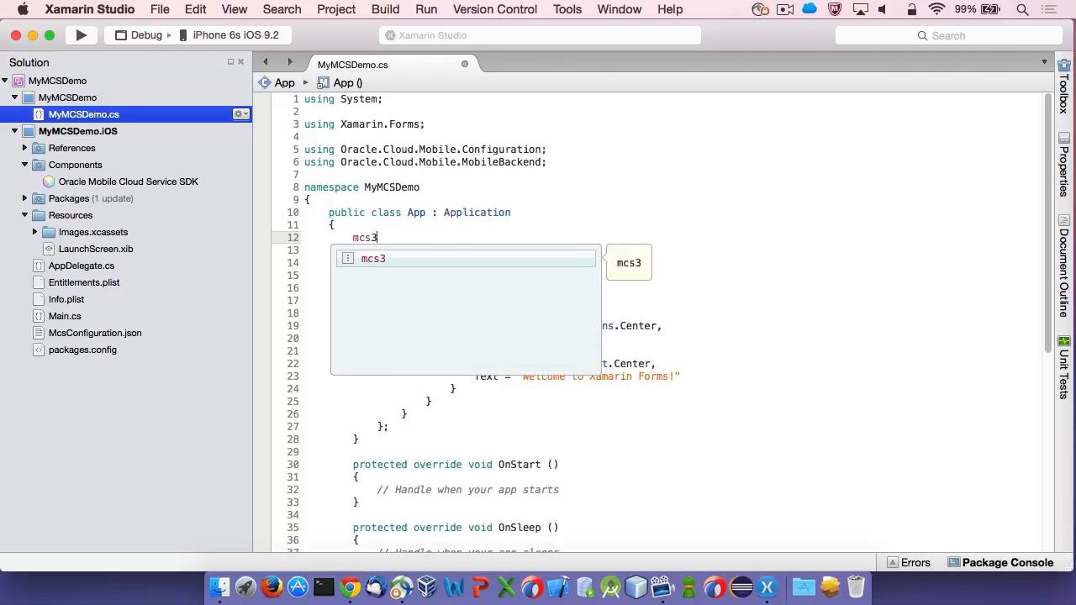
key(Tab)
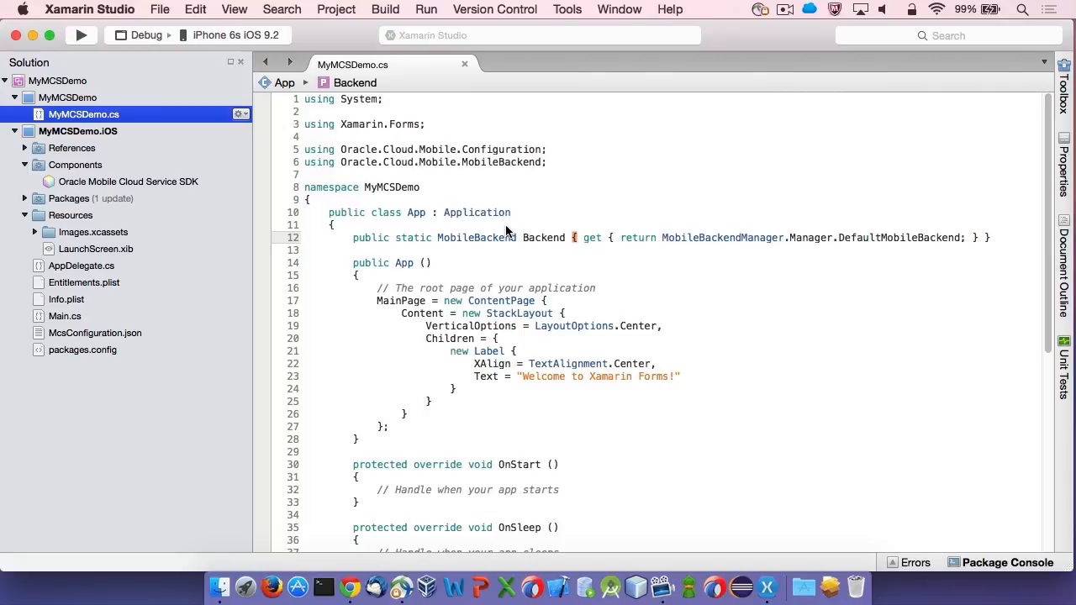
mouse_move(84, 272)
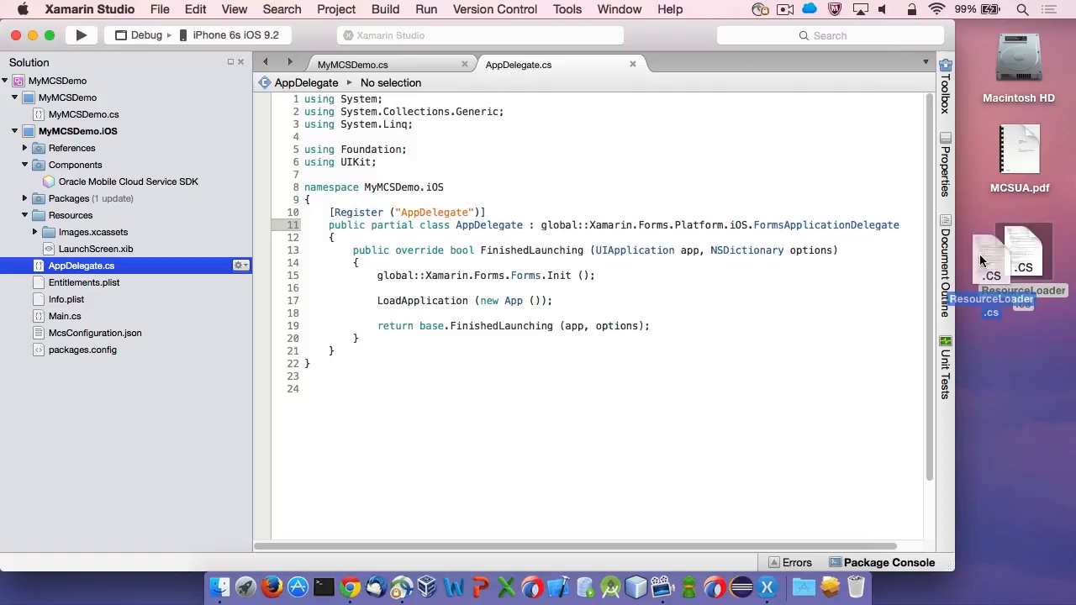
Add ResourceLoader.cs to the iOS project and load McsConfiguration.json into the backend configuration in FinishedLaunching
drag(1022, 252, 115, 135)
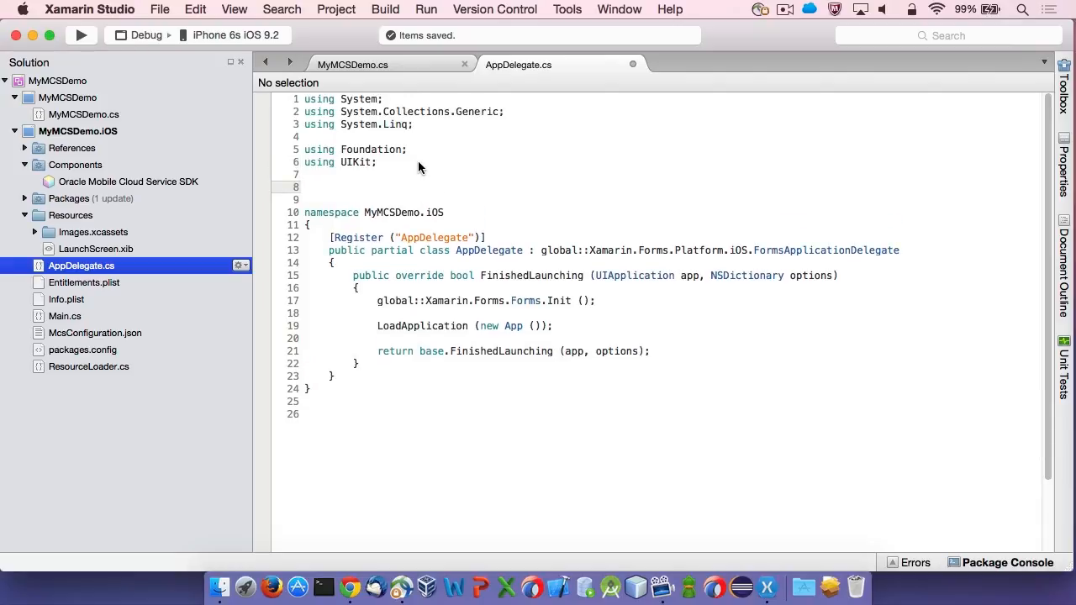
text(mc)
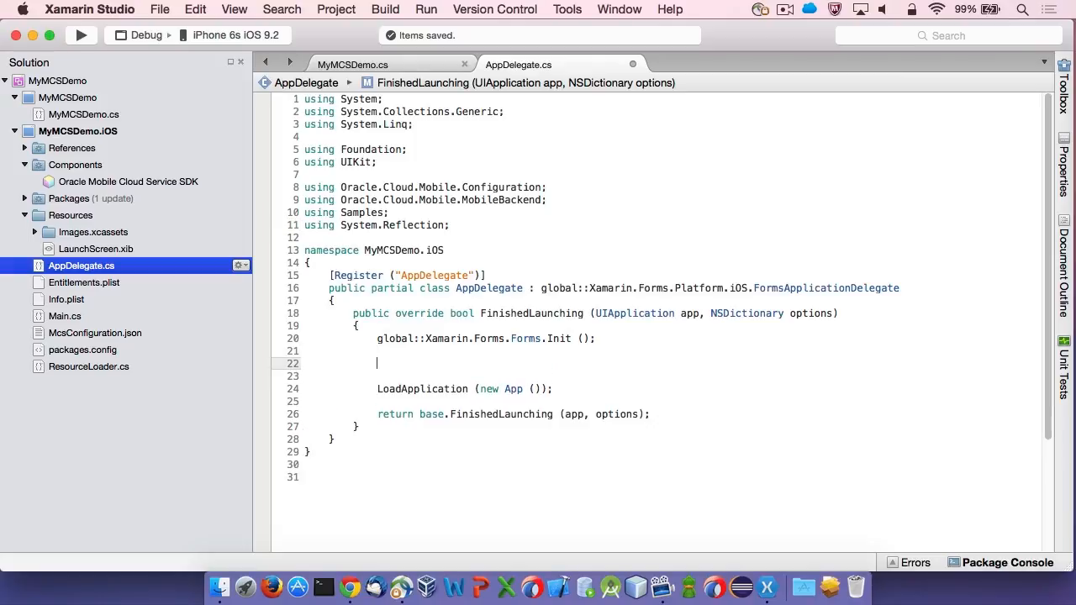
text(var json = ResourceLoader.GetEmbeddedResourceStream (Assembly.GetAssembly (typeof(AppDelegate)), "McsConfiguration.json");)
click(664, 376)
text(MobileBackendManager.Manager.Configuration = new MobileBackendManagerConfiguration (json);)
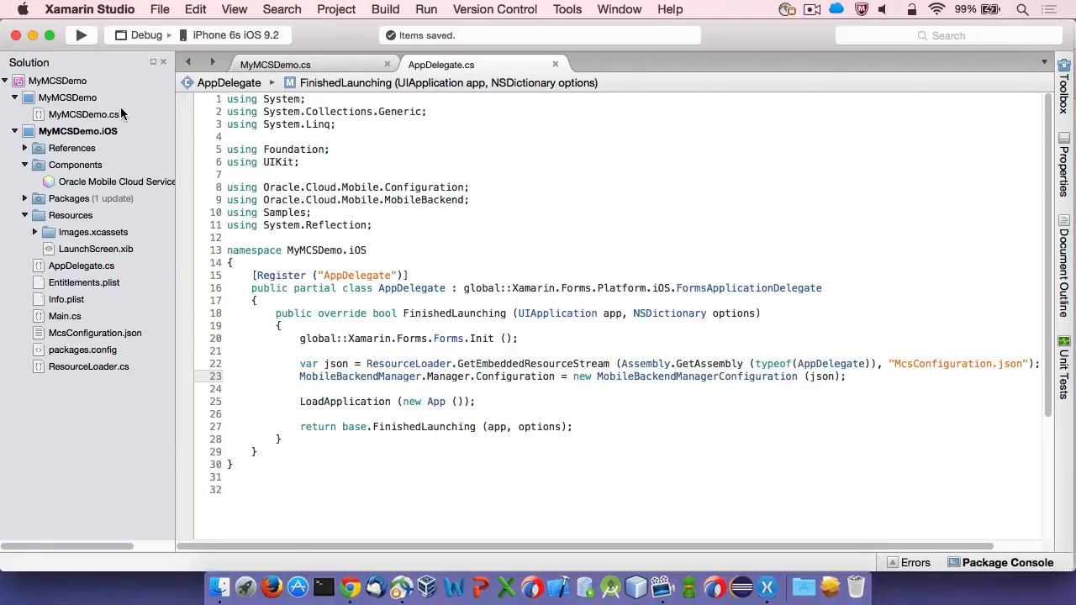
Add a Forms ContentPage Xaml file named LoginPage to the shared project
right_click(67, 98)
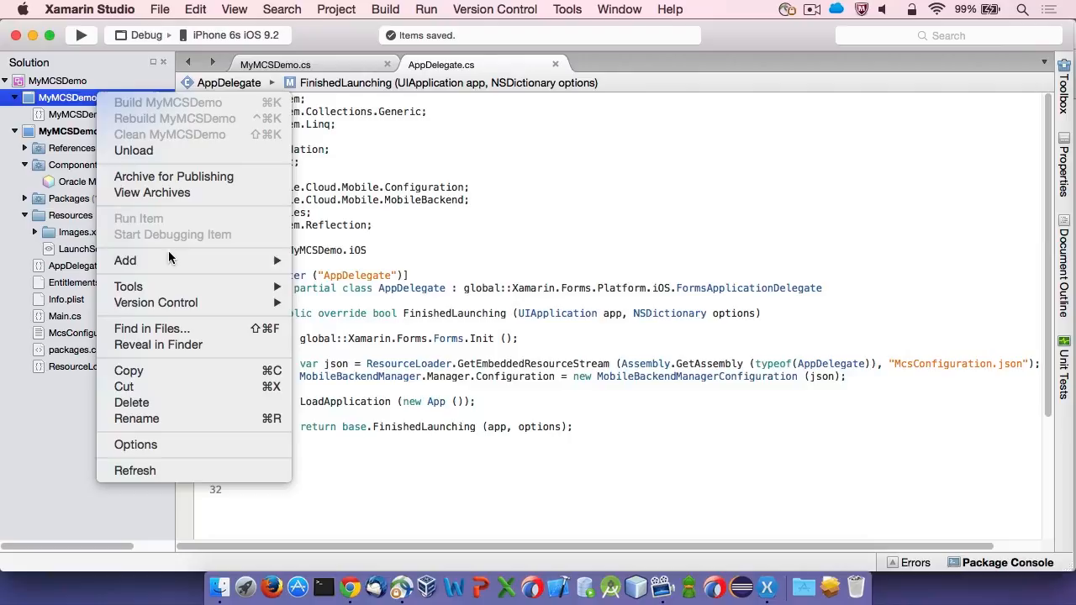
click(124, 258)
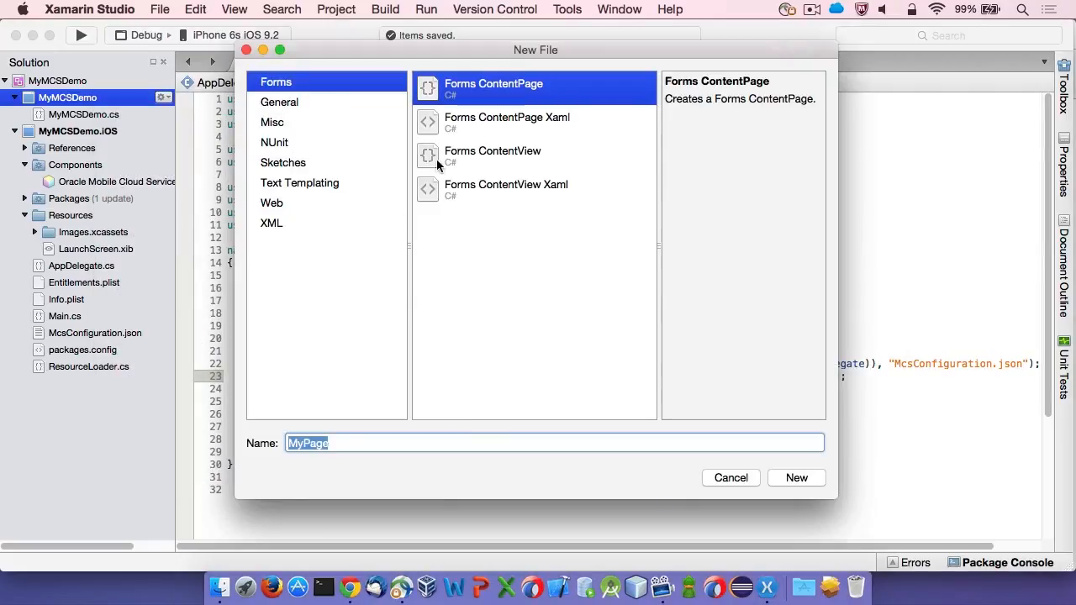
click(507, 121)
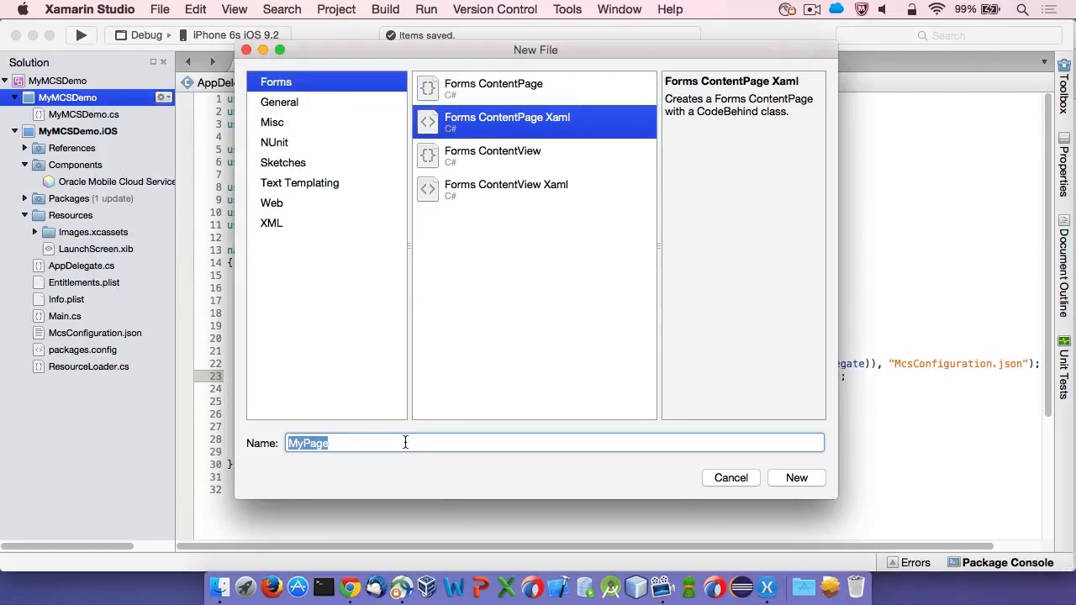
text(LoginP)
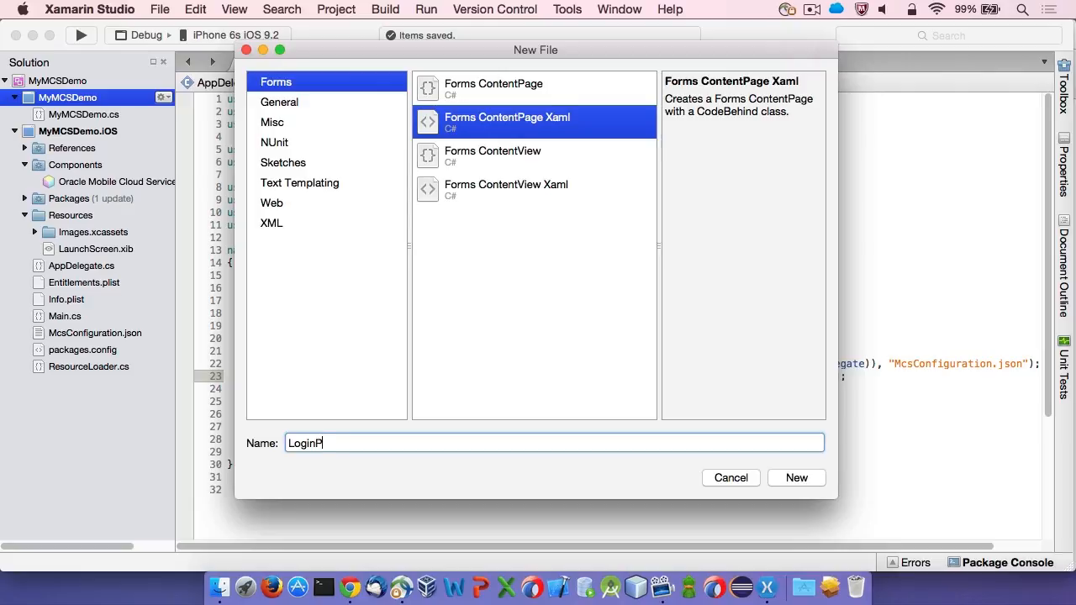
text(age)
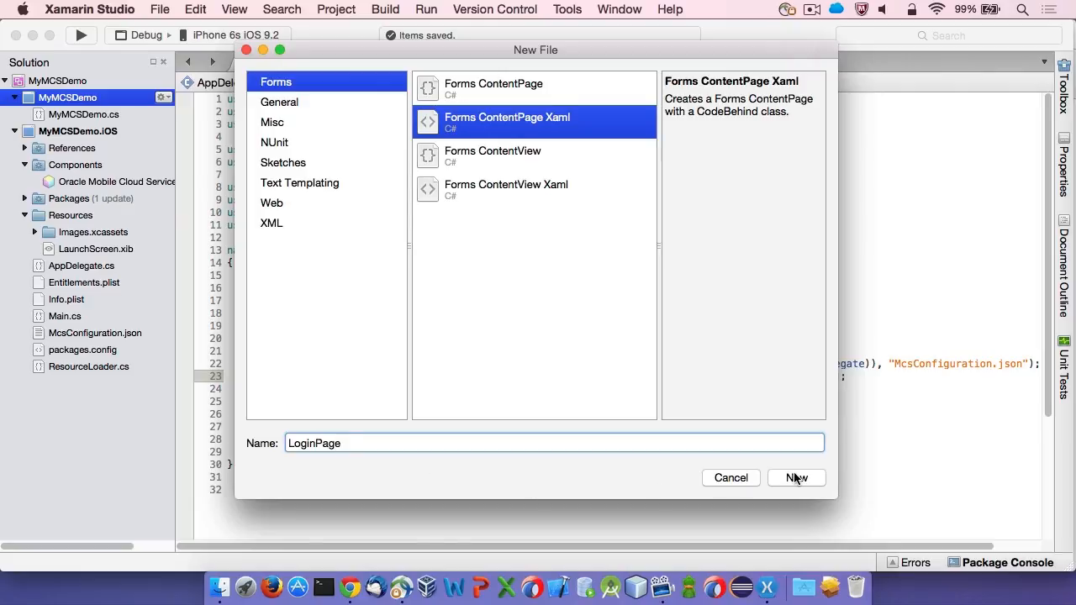
click(795, 477)
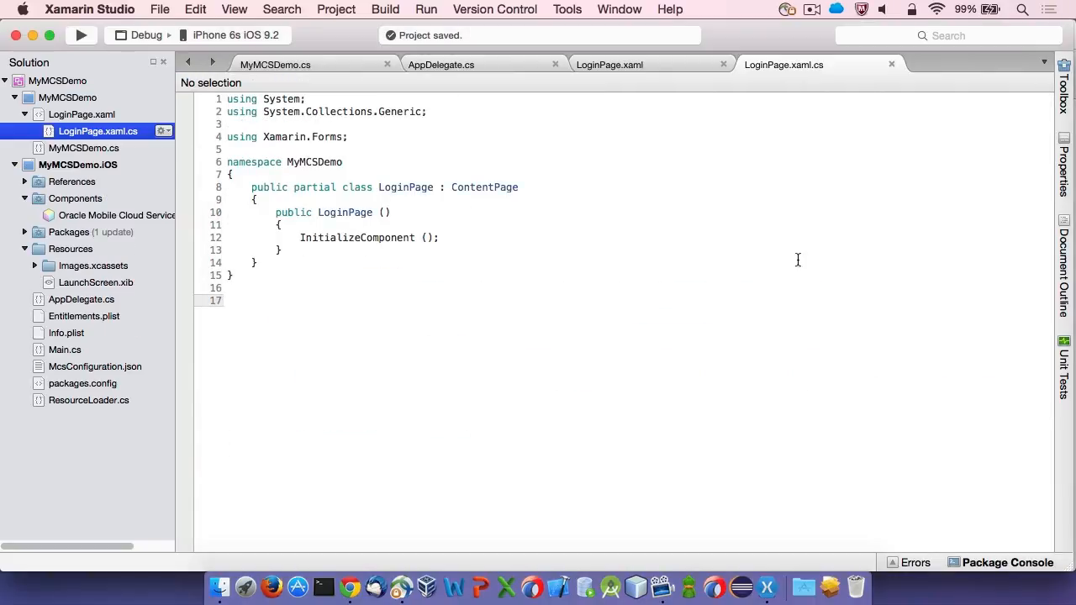
Insert the StackLayout with username, password entries and Log In button via the mcs6 snippet
click(608, 64)
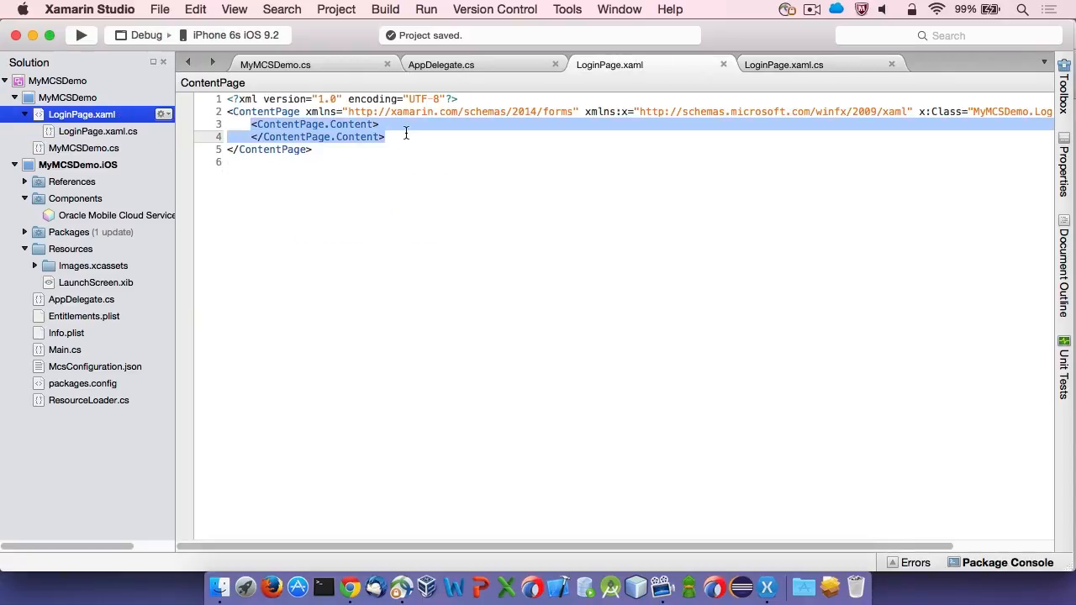
text(mcs6)
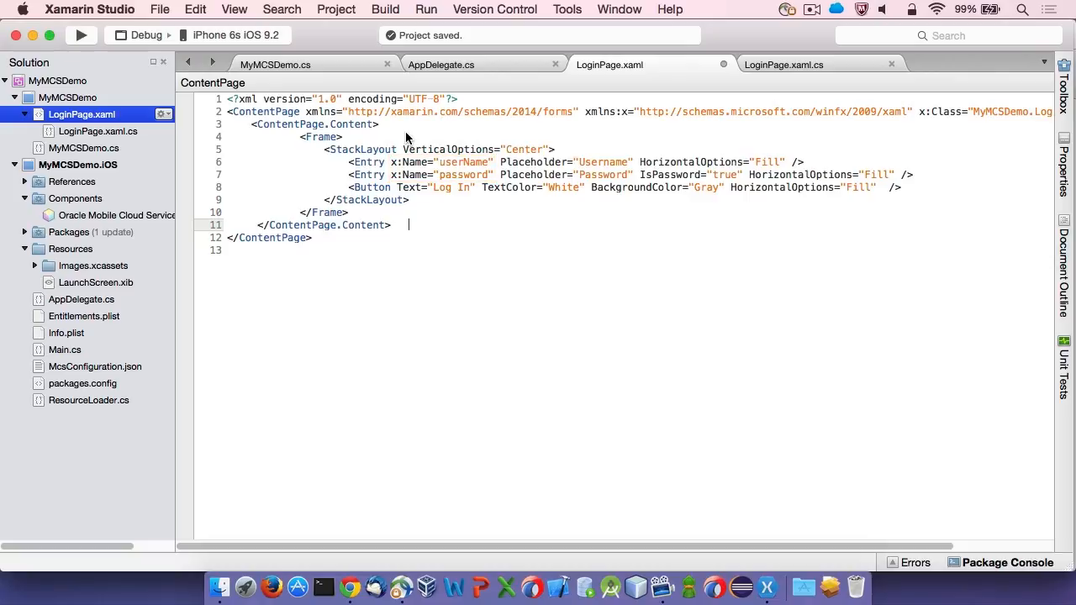
click(783, 64)
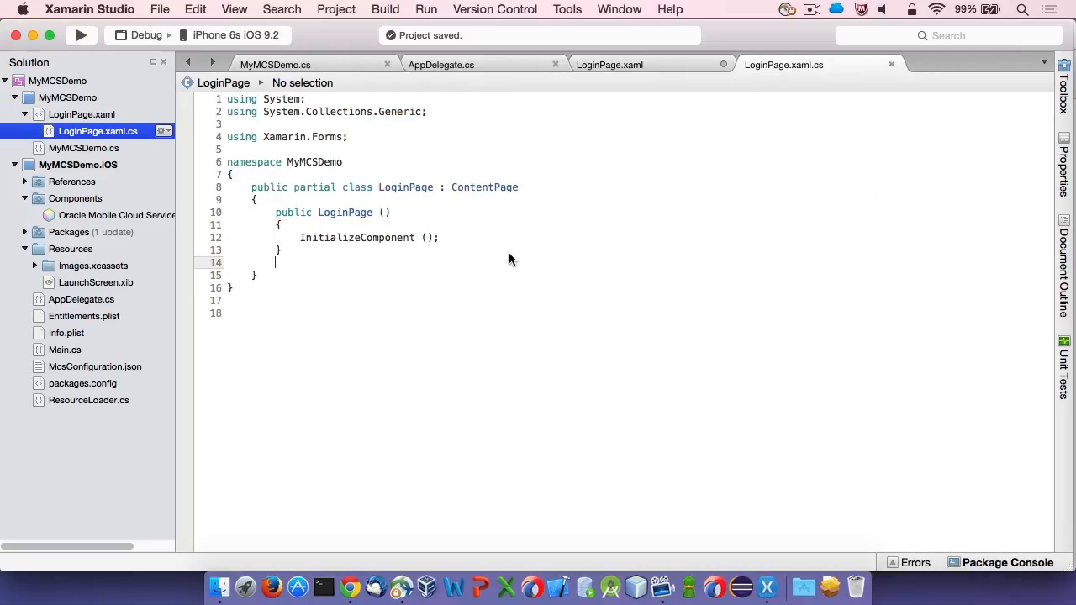
Insert the empty loginClicked handler stub (mcs7) in LoginPage.xaml.cs
text(mcs7)
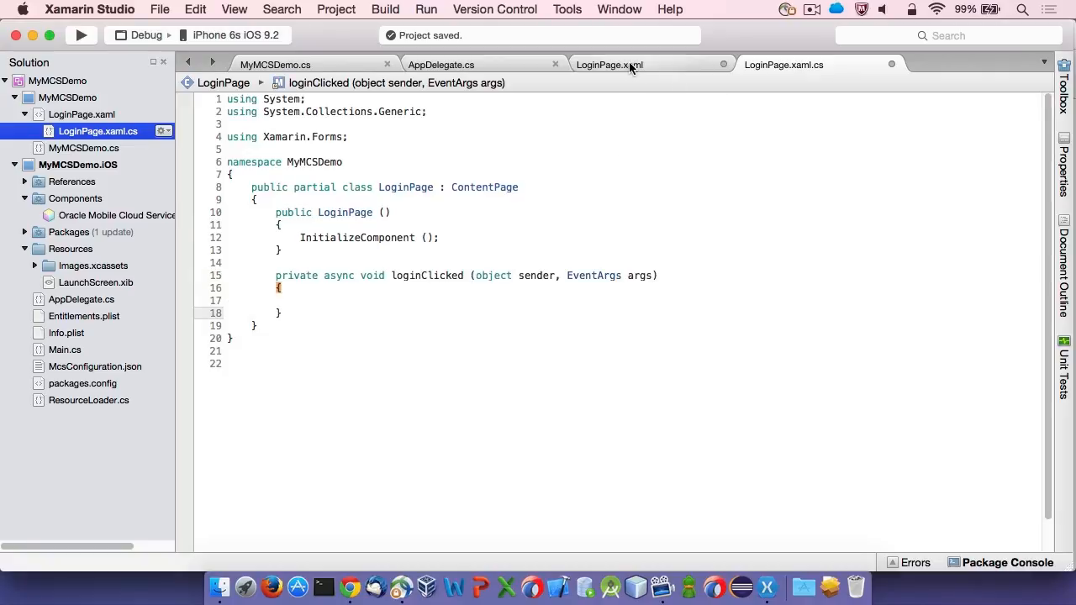
click(608, 63)
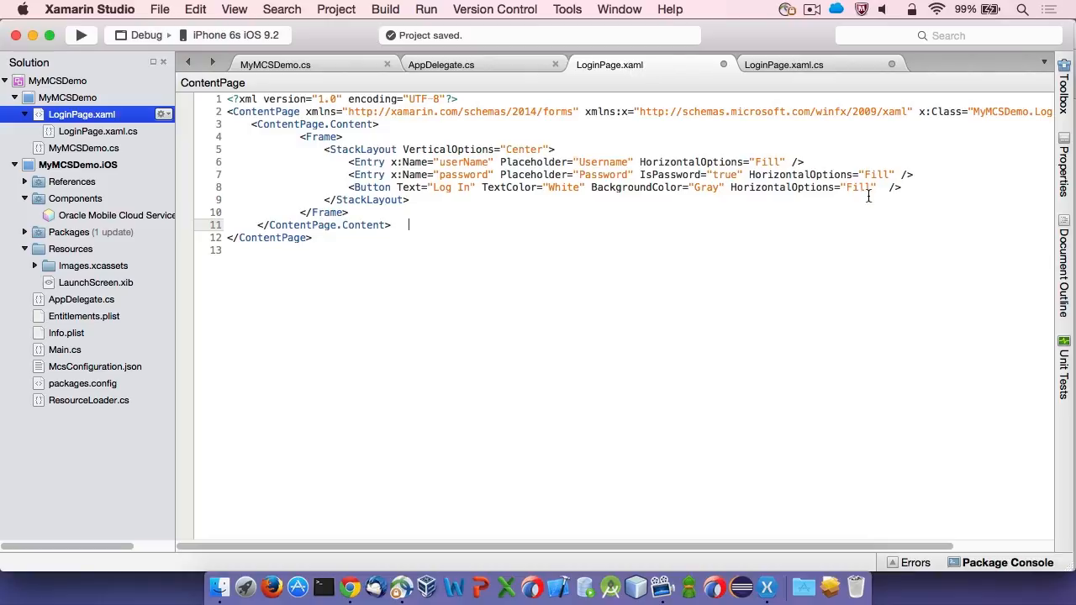
text(Cli)
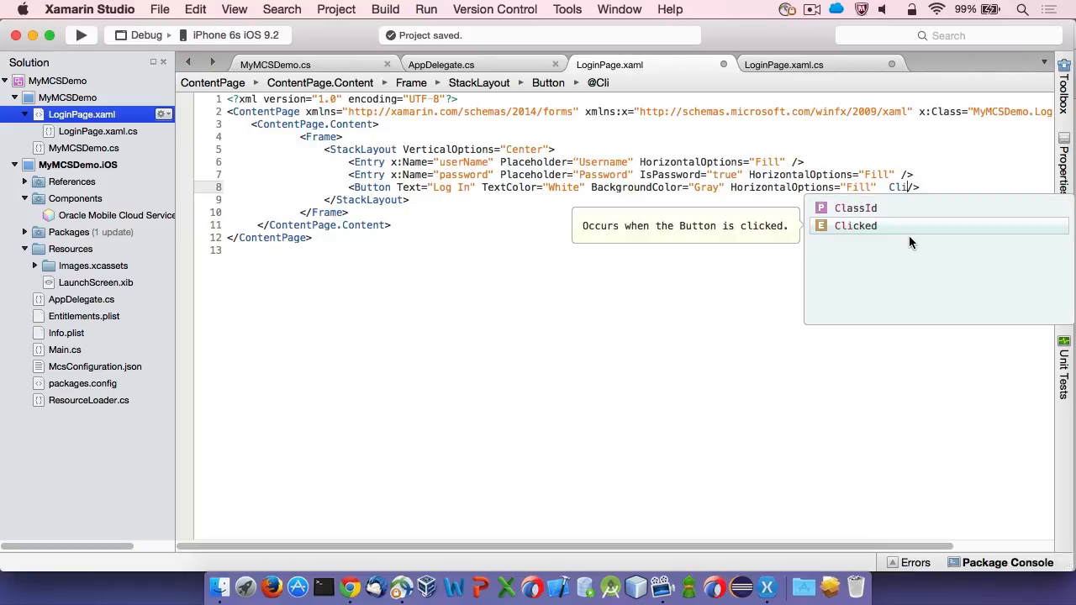
Wire the Log In button's Clicked event to loginClicked in LoginPage.xaml
double_click(854, 225)
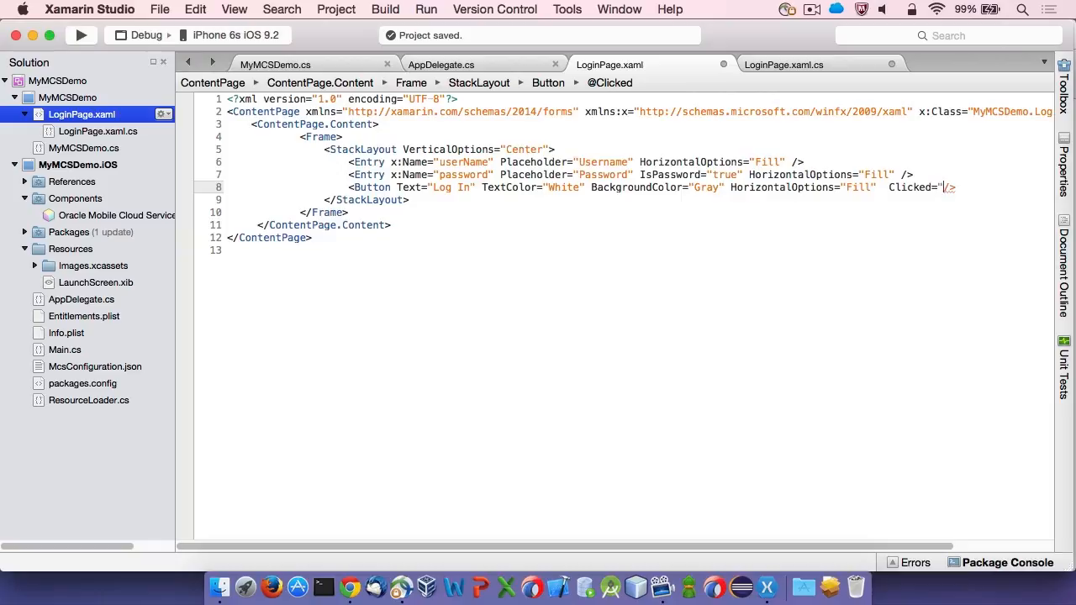
text(login)
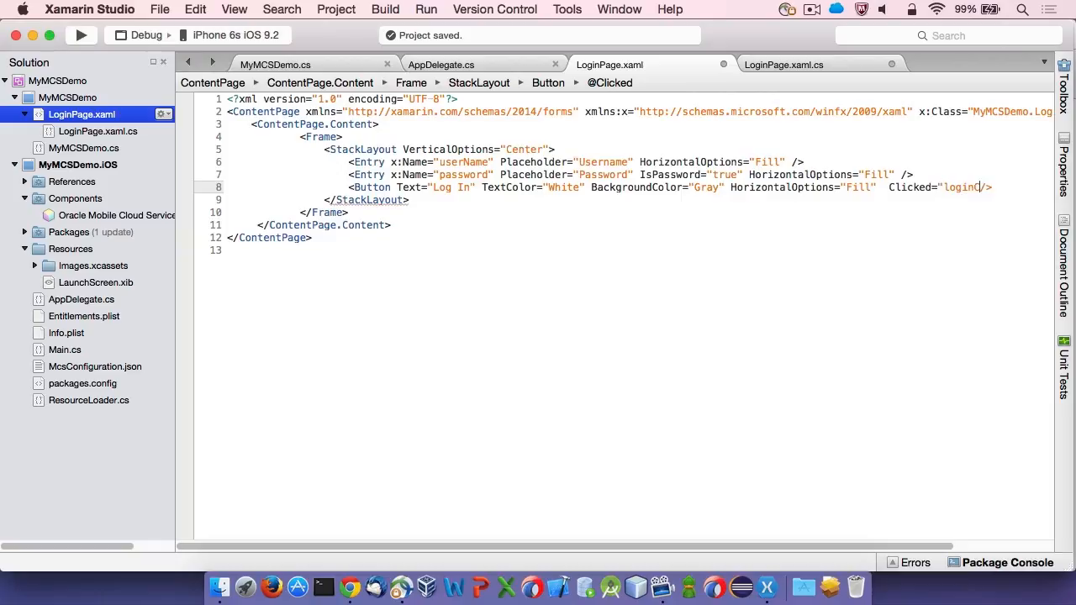
text(Clicked")
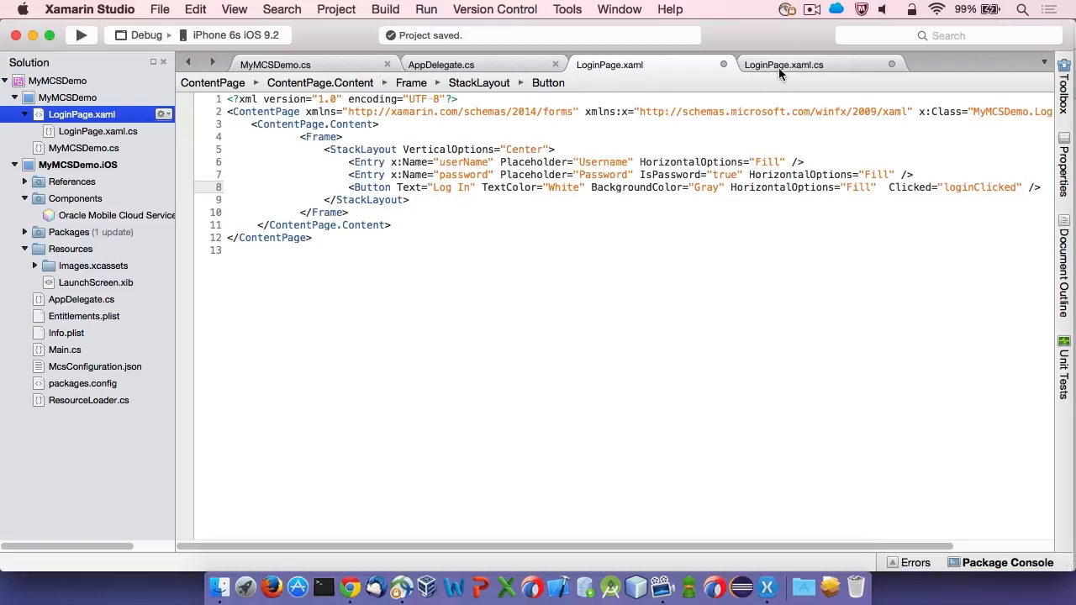
click(783, 64)
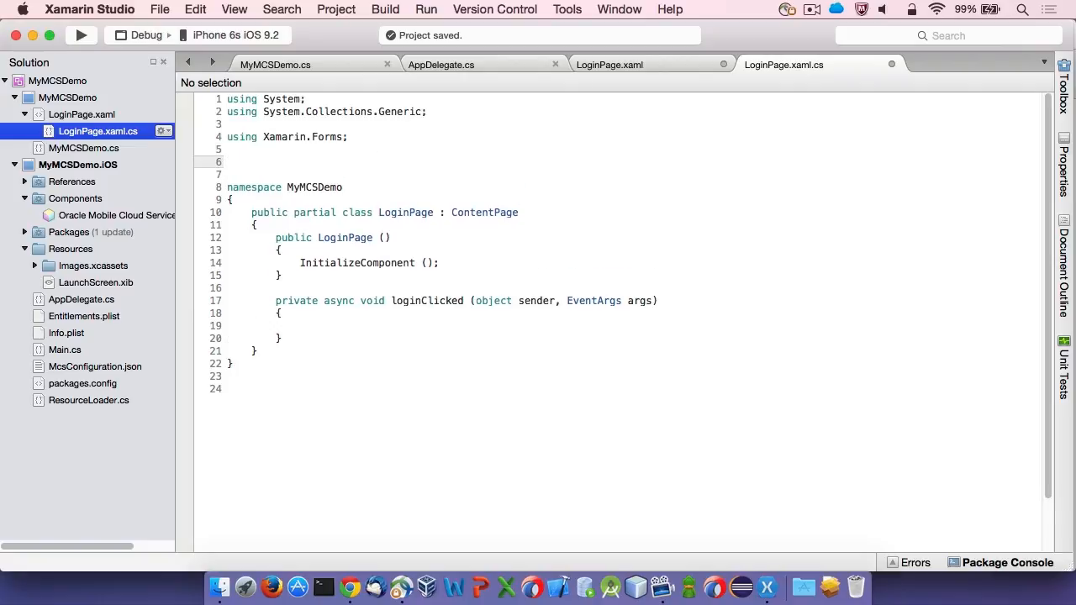
Fill loginClicked with AuthenticateAsync and success/failure DisplayAlert calls via the mcs8 snippet
text(mcs8)
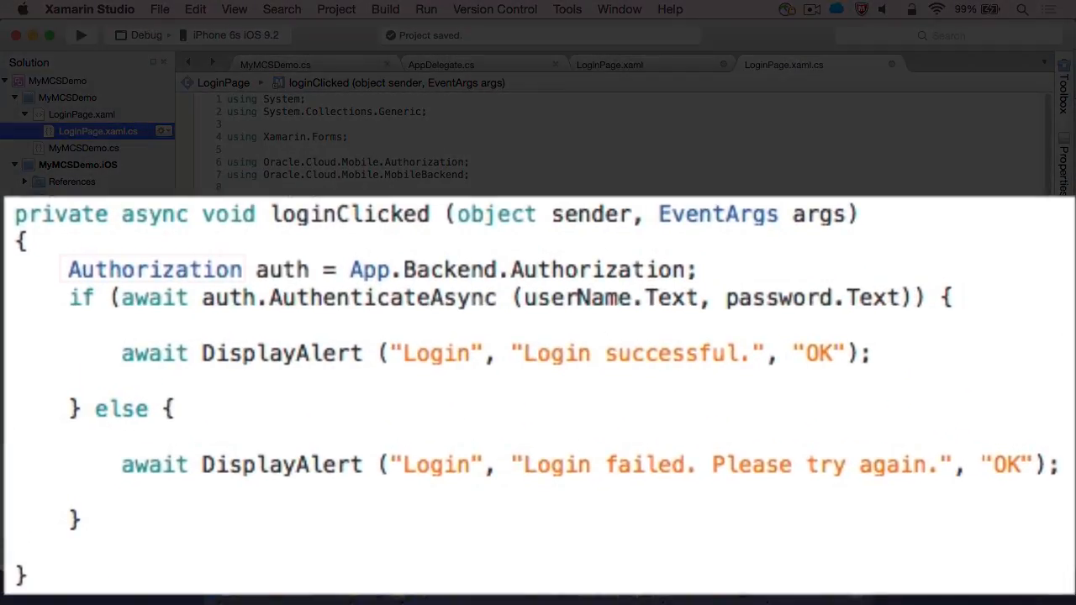
double_click(155, 269)
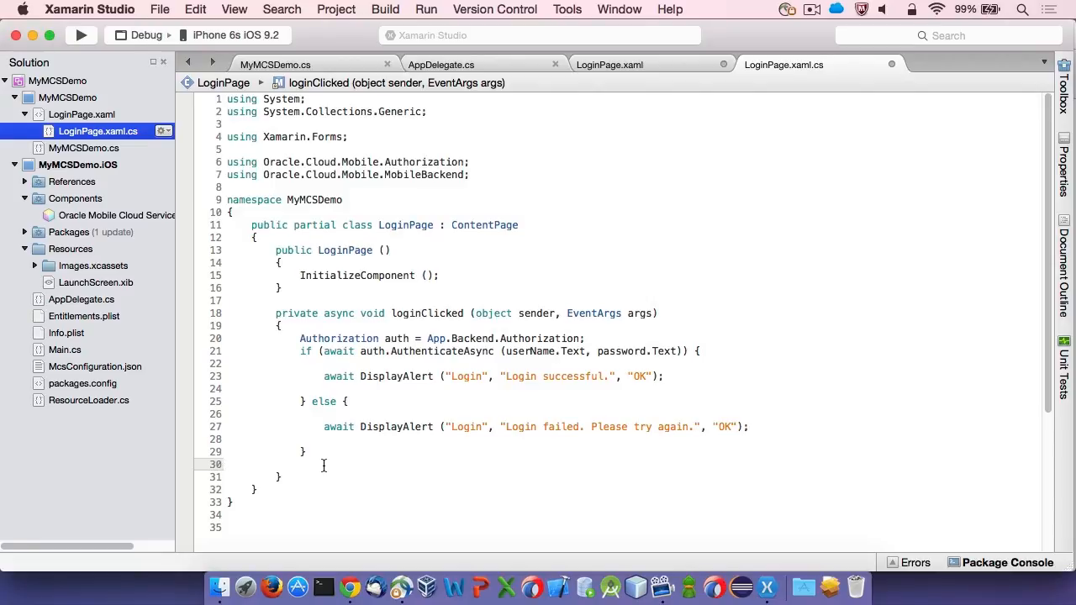
mouse_move(188, 421)
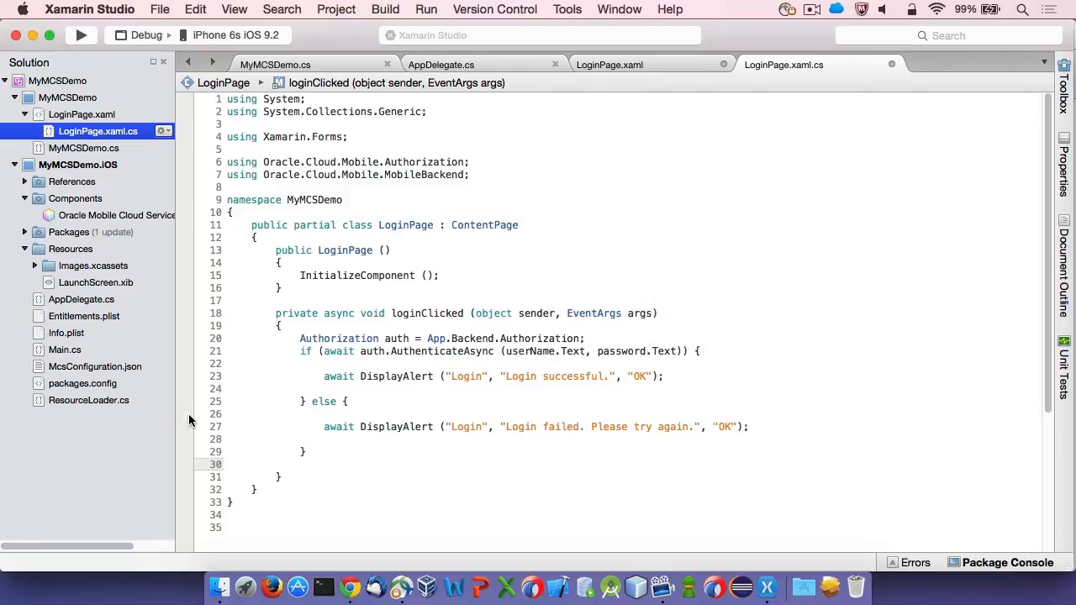
Add an NSLocationAlwaysUsageDescription key with value 'MyM' in the Info.plist Source view
click(66, 333)
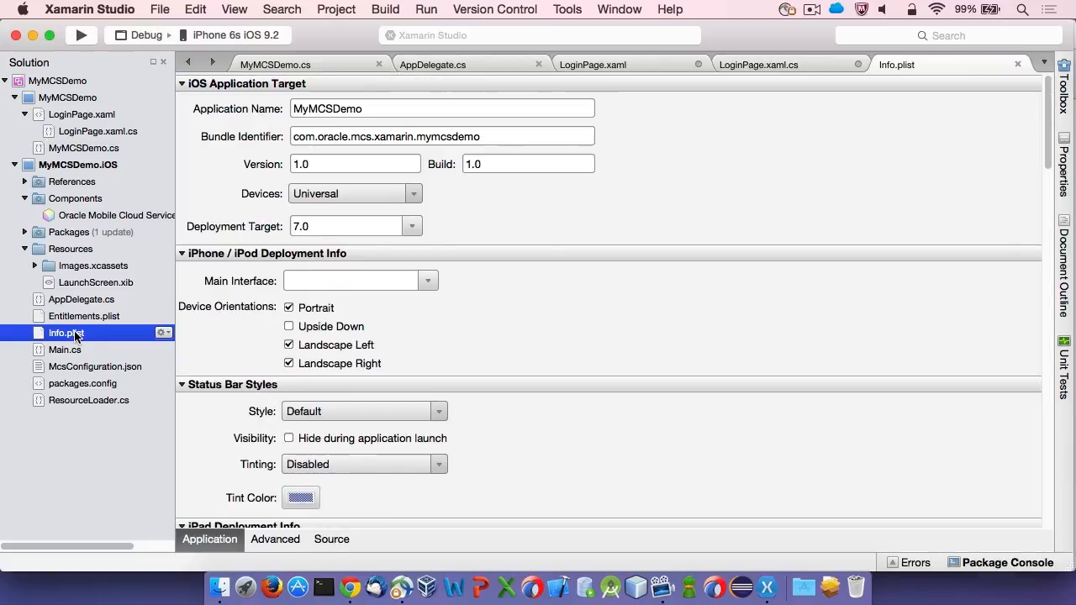
click(331, 538)
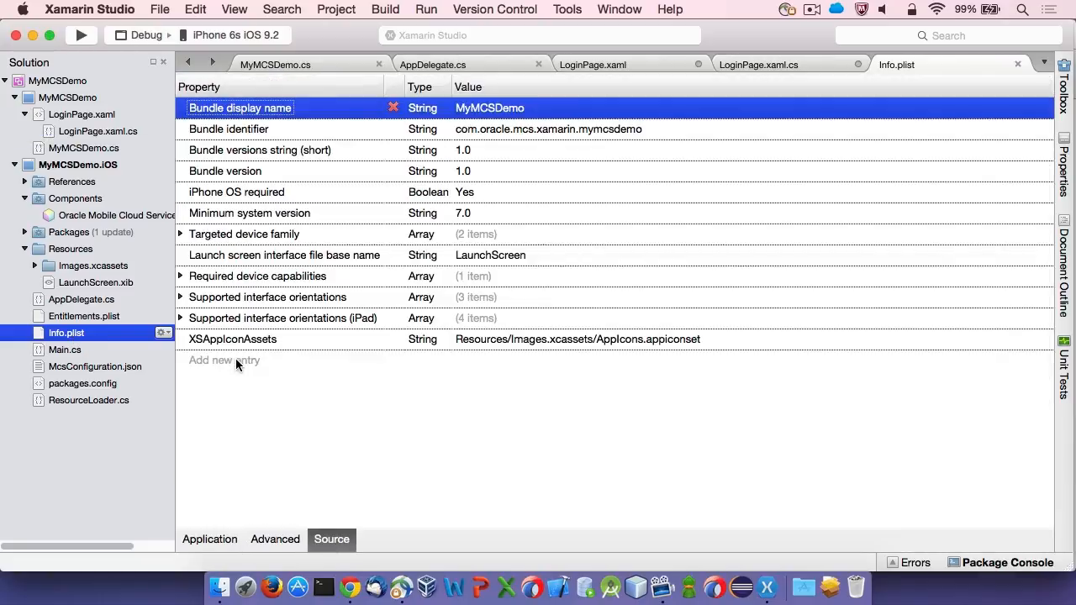
click(225, 360)
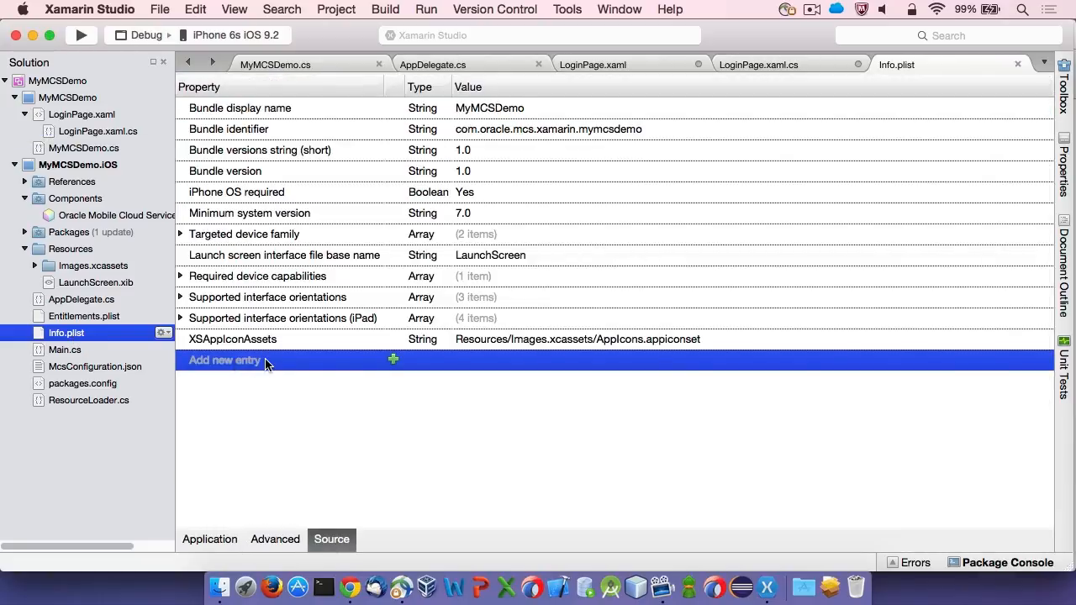
click(225, 360)
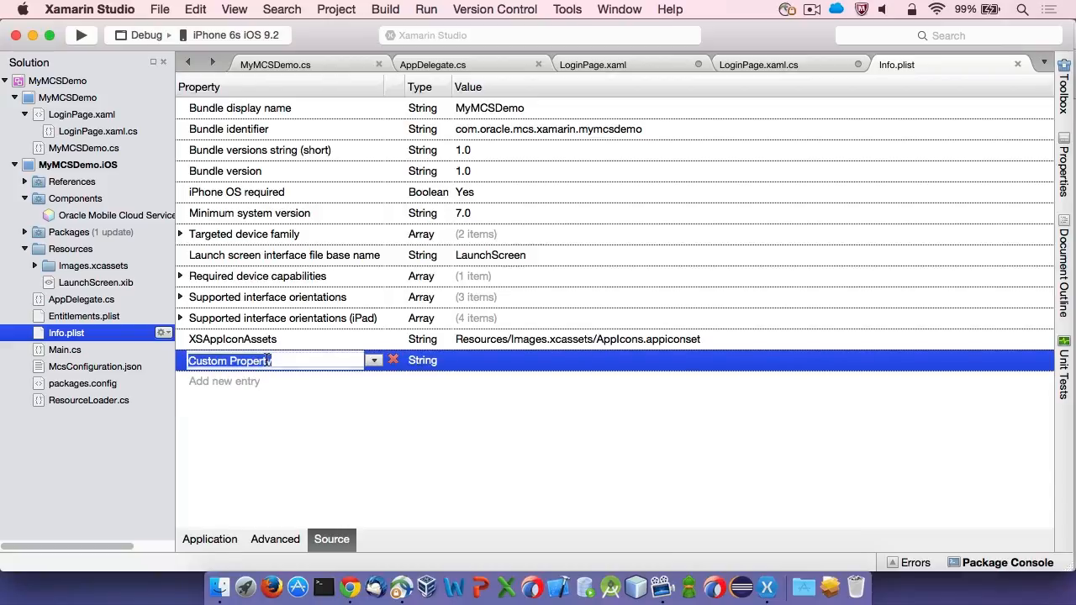
text(NSLocationAlways)
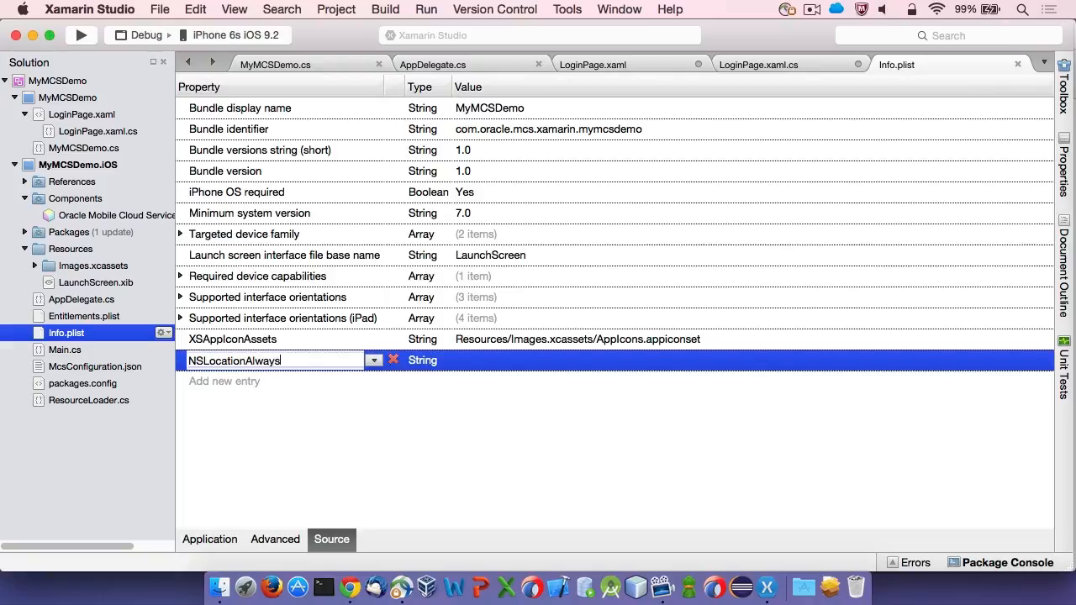
text(UsageDescription)
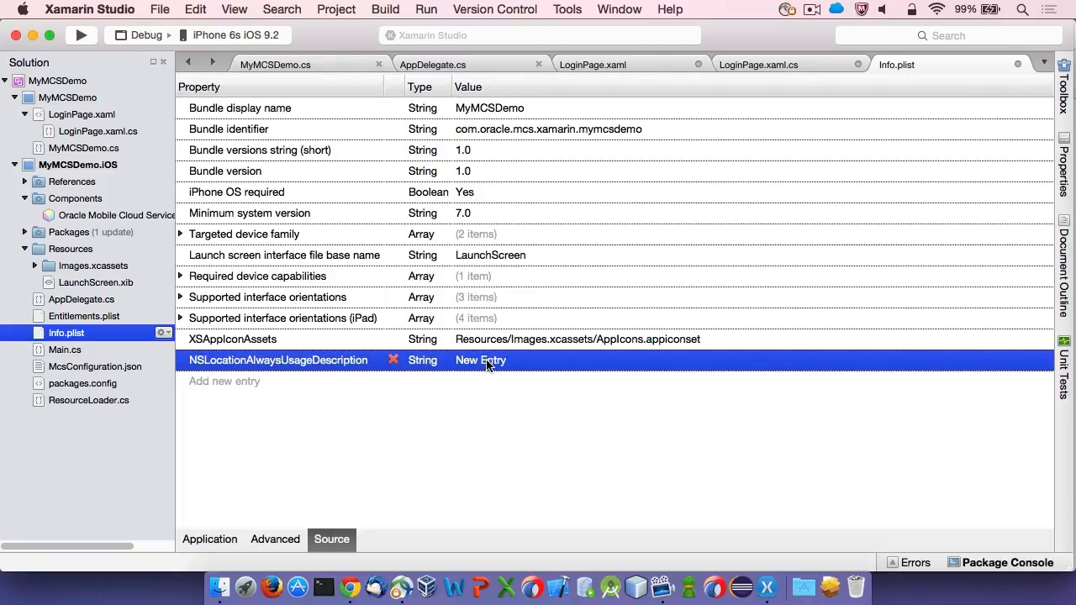
text(MyM)
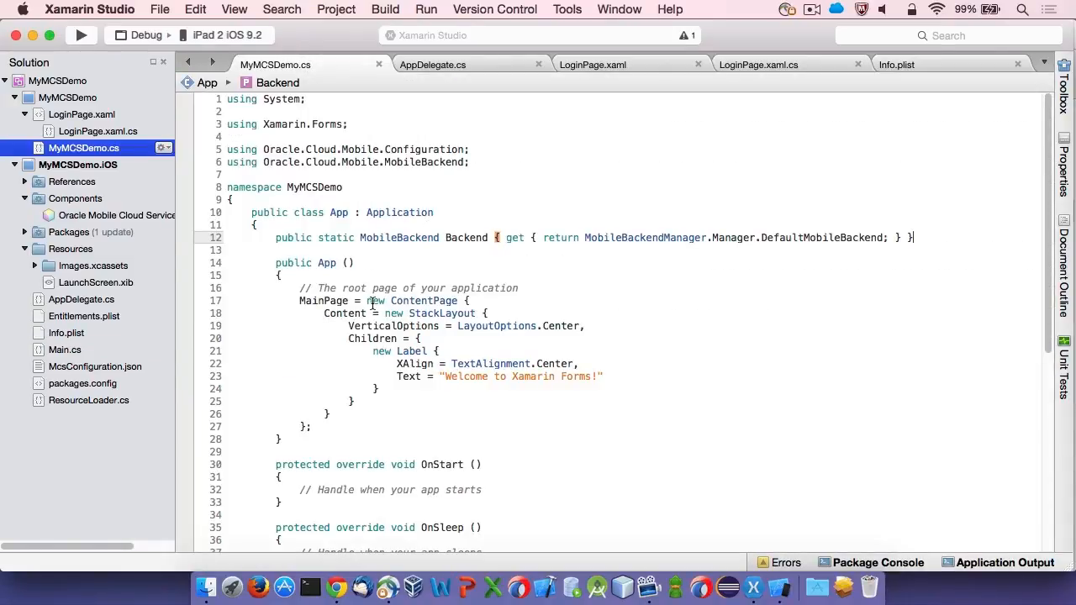
Replace the placeholder initializer with MainPage = new LoginPage(); and run on the iPad 2 simulator
drag(369, 300, 350, 413)
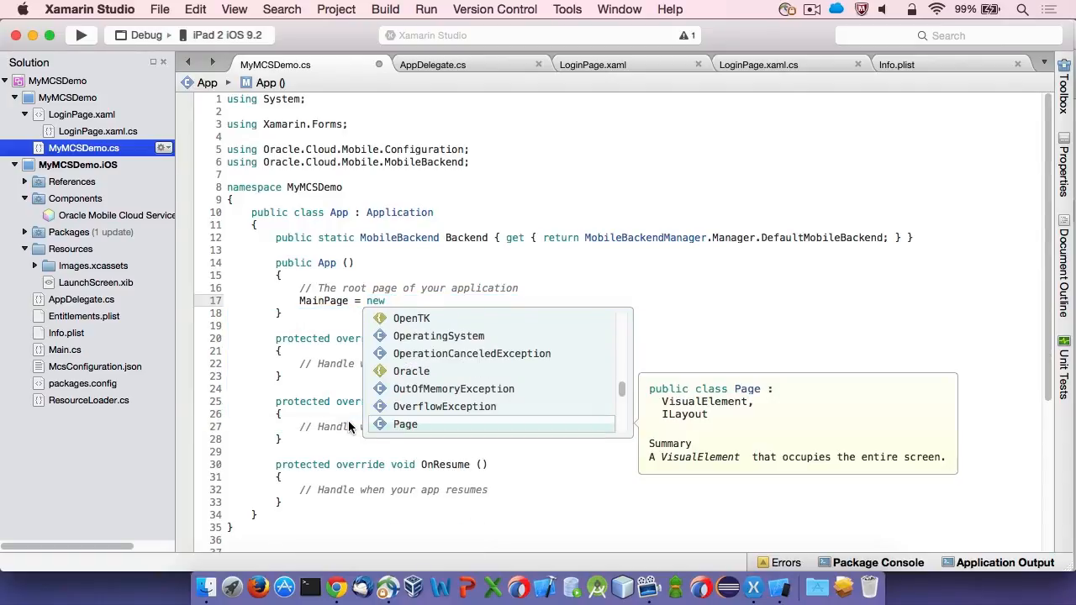
text(LoginPage)
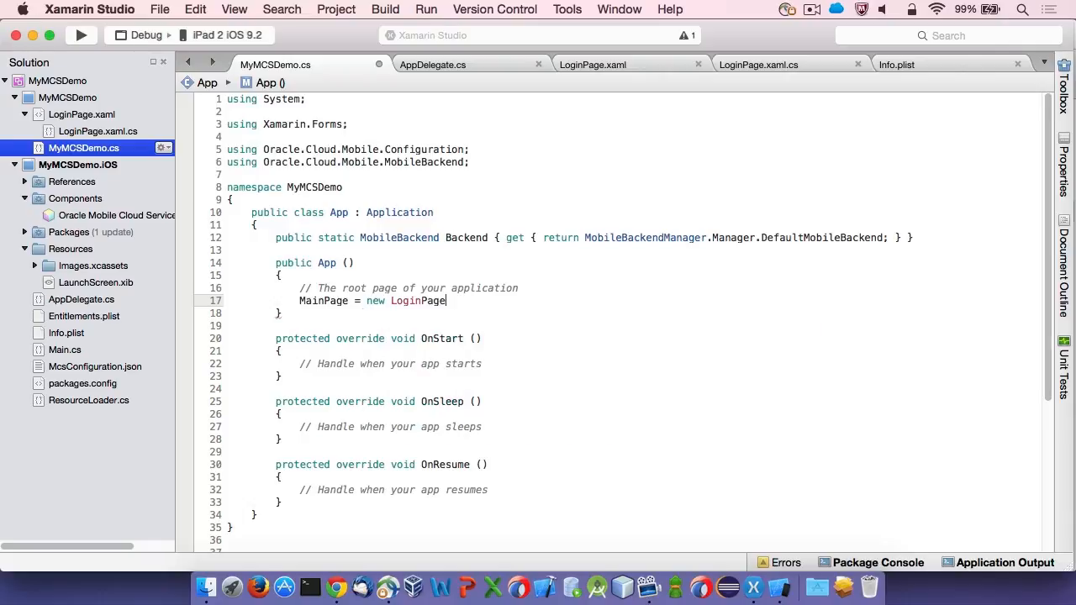
text(();)
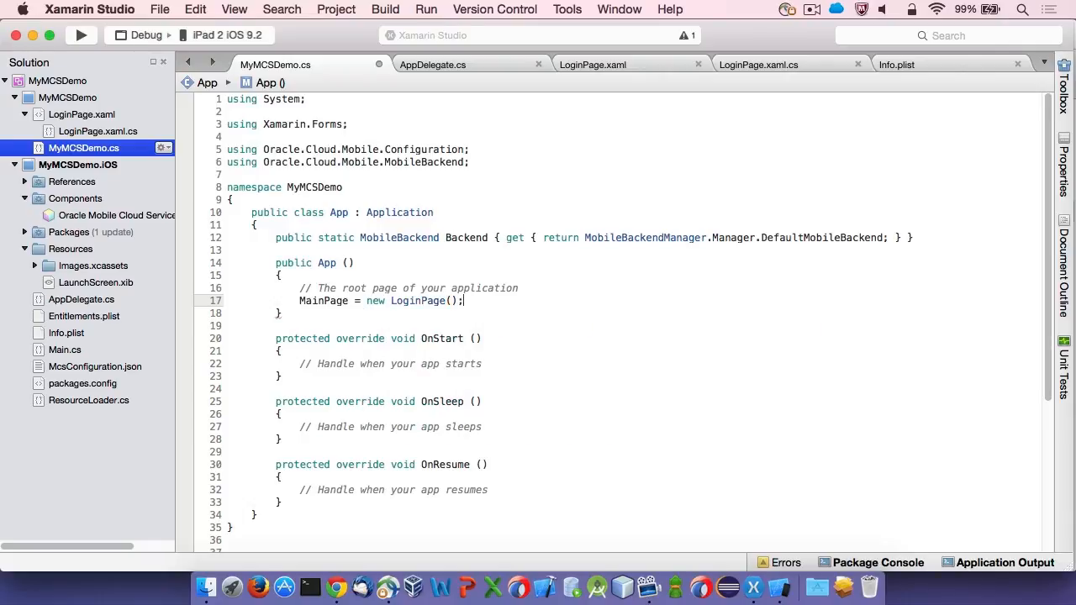
click(81, 33)
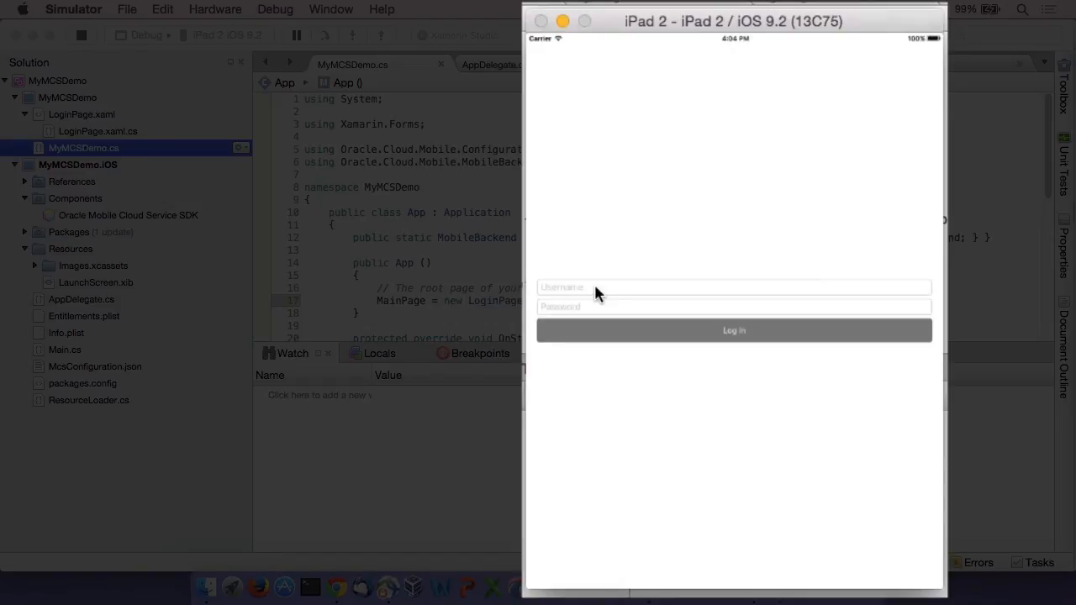
text(emmanuelle)
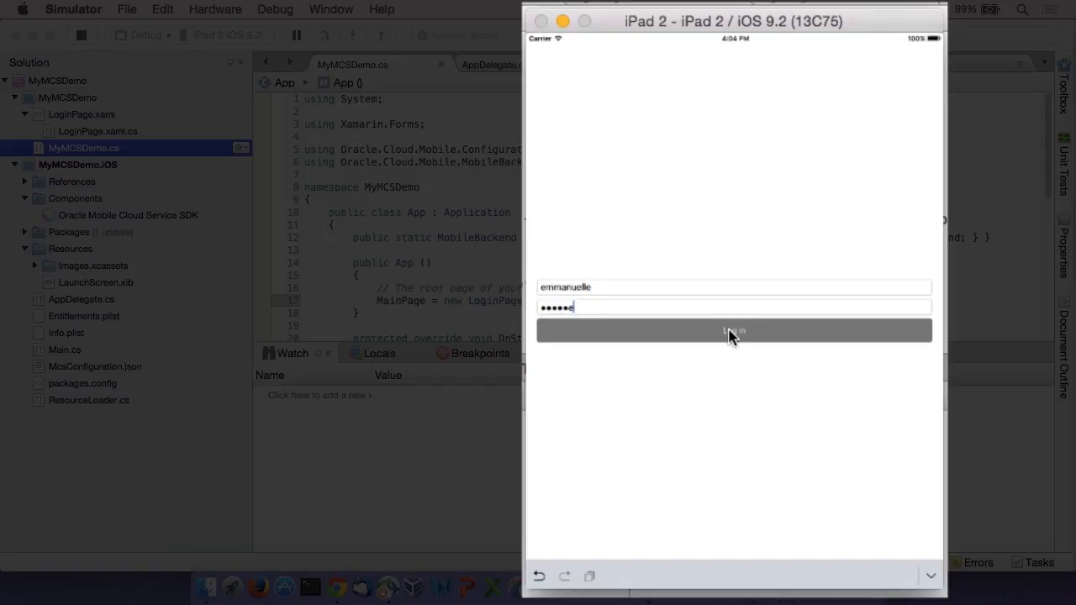
click(733, 329)
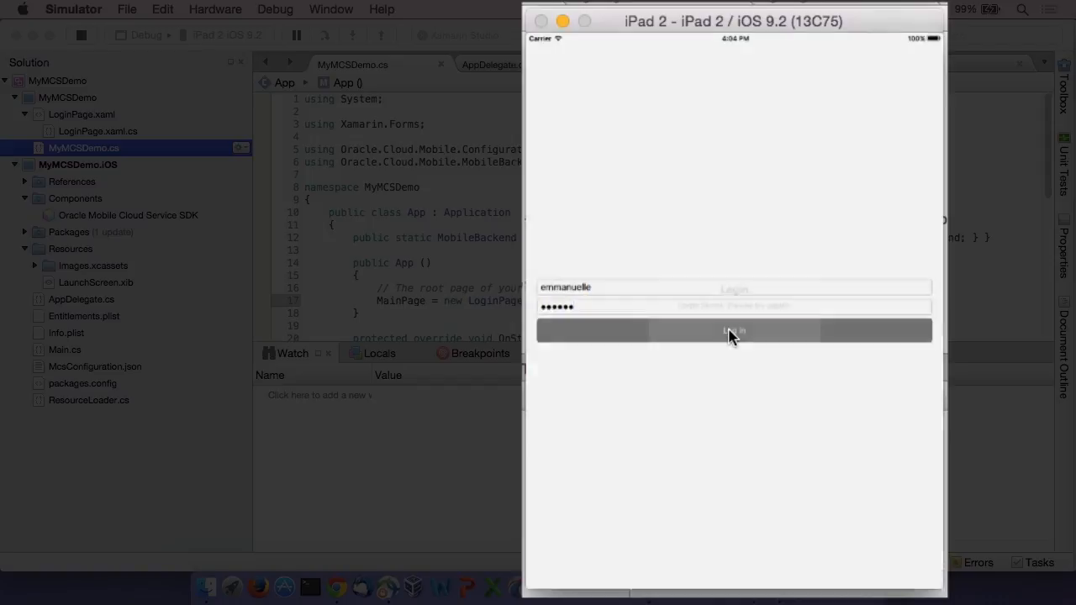
click(733, 329)
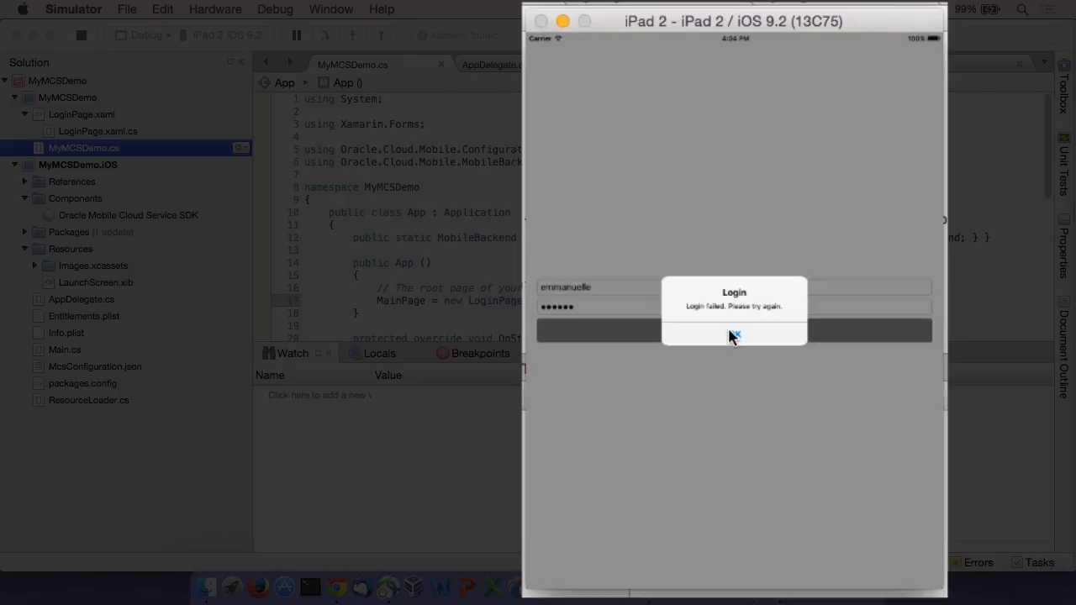
click(732, 329)
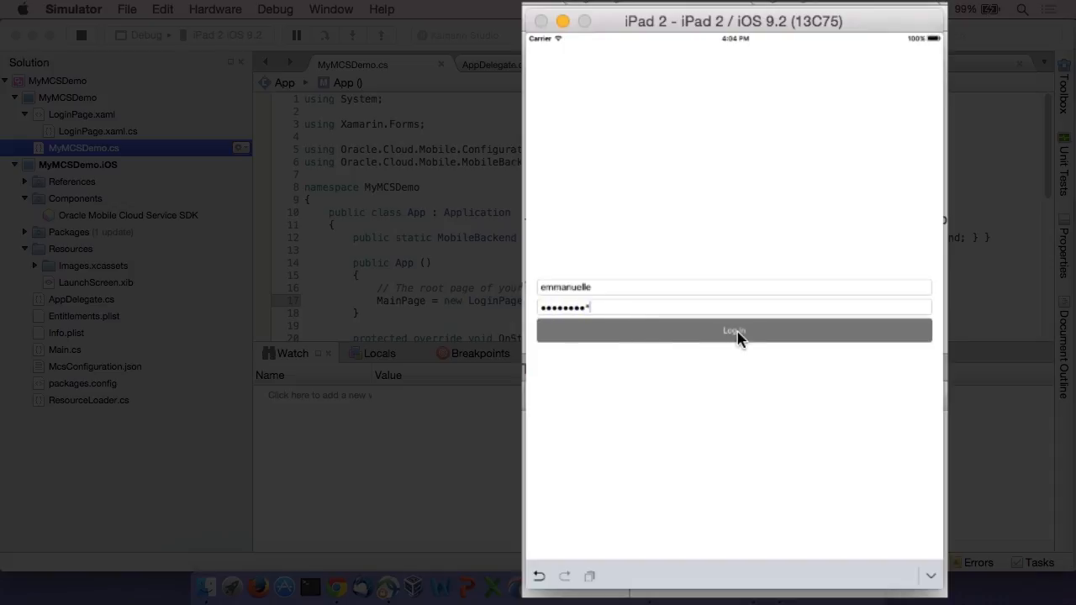
click(733, 330)
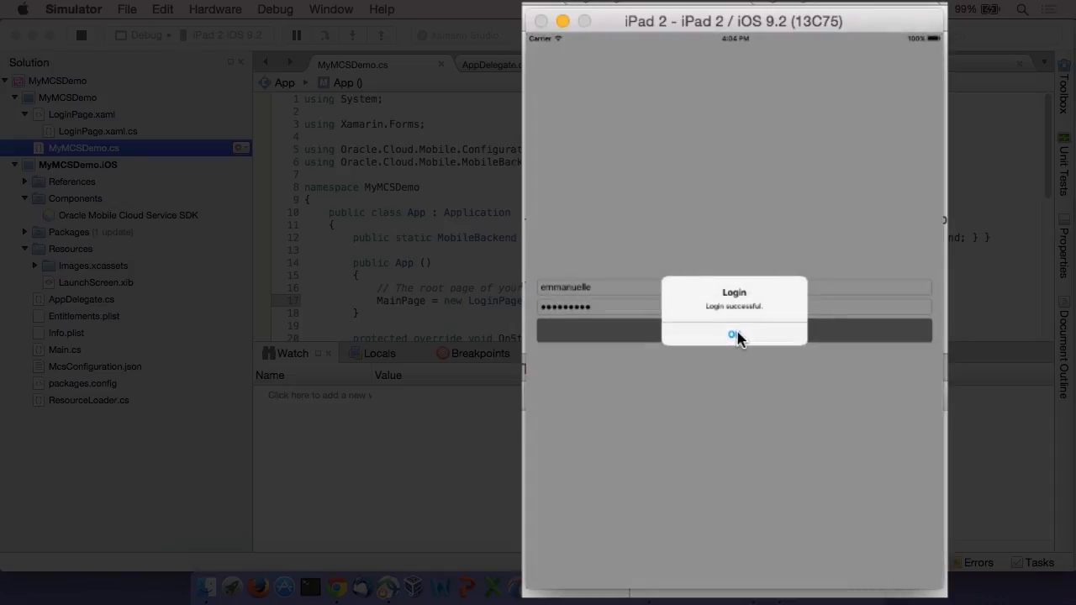